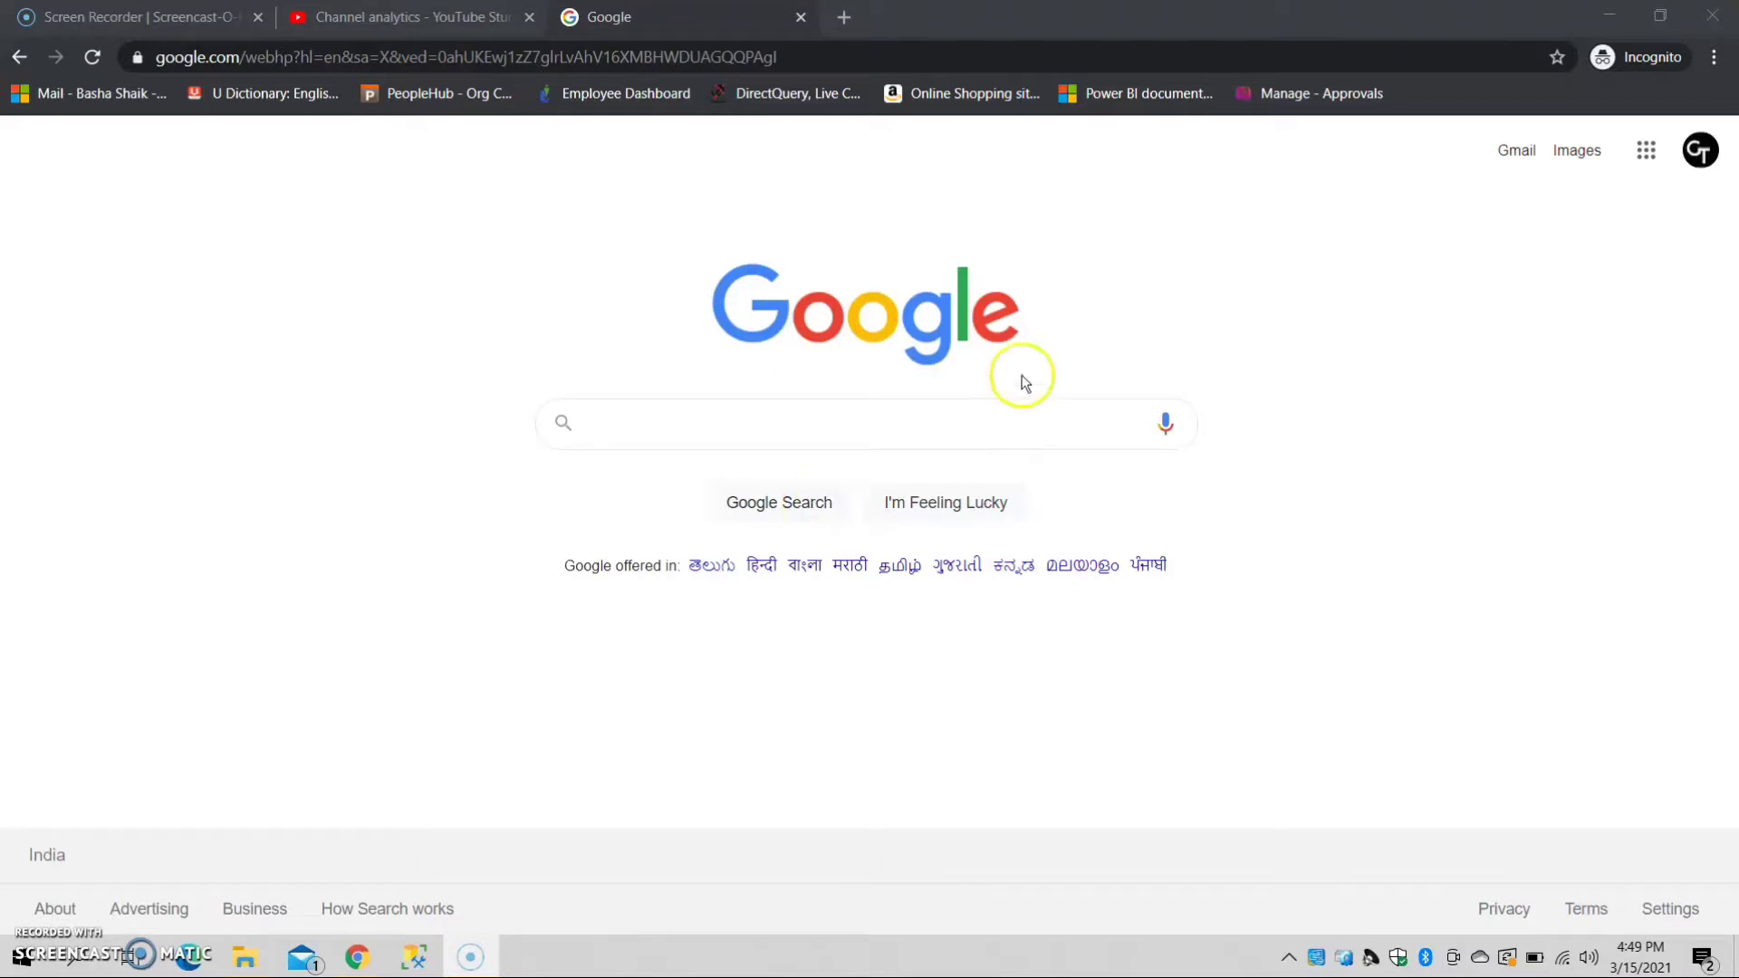
# - Search Google for 'google adsense' and open the Google AdSense home page from the results
pyautogui.click(866, 422)
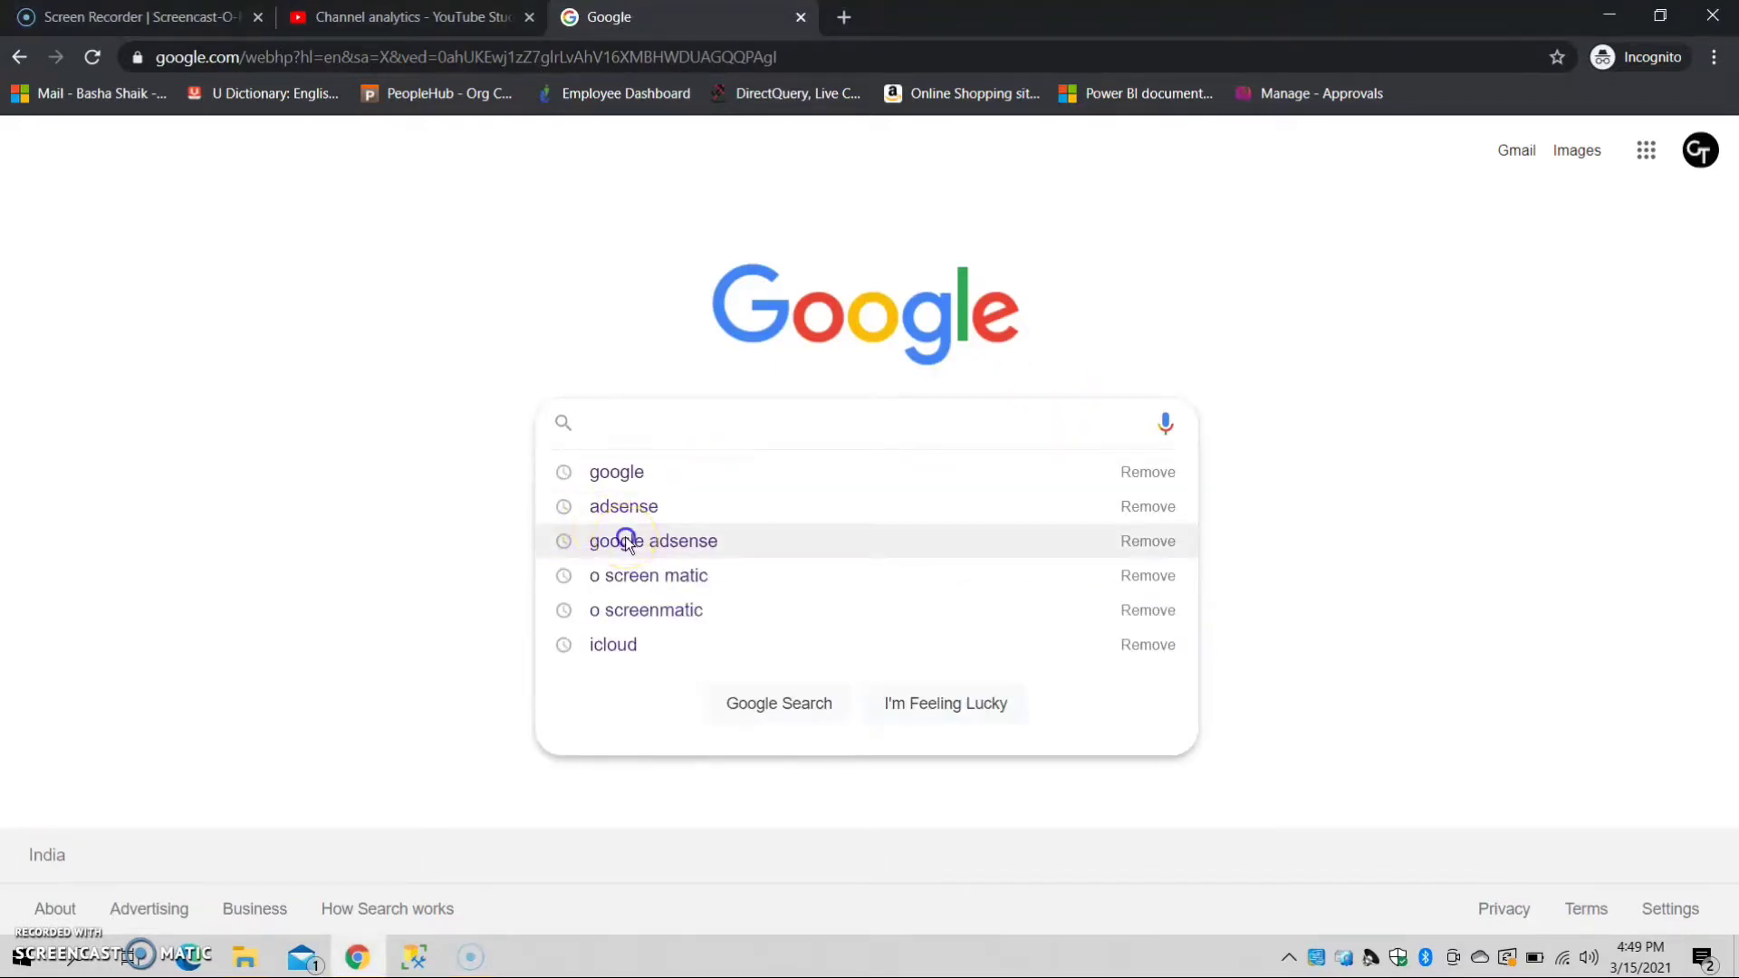
pyautogui.click(654, 542)
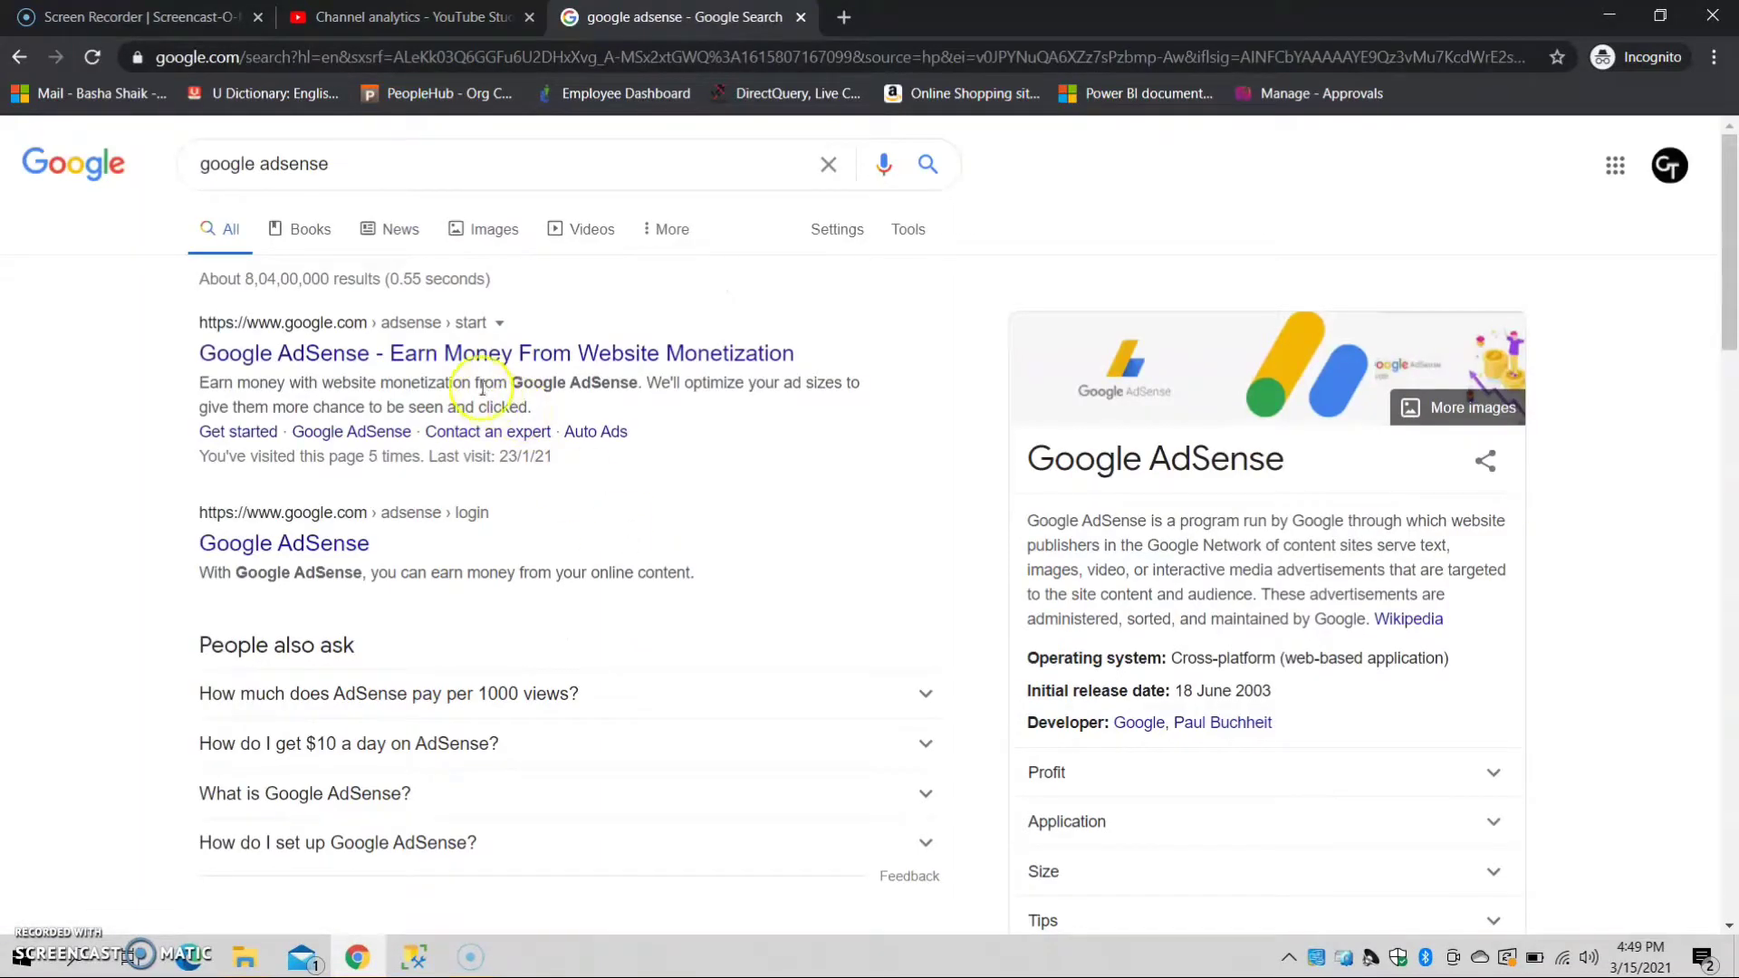
pyautogui.click(497, 353)
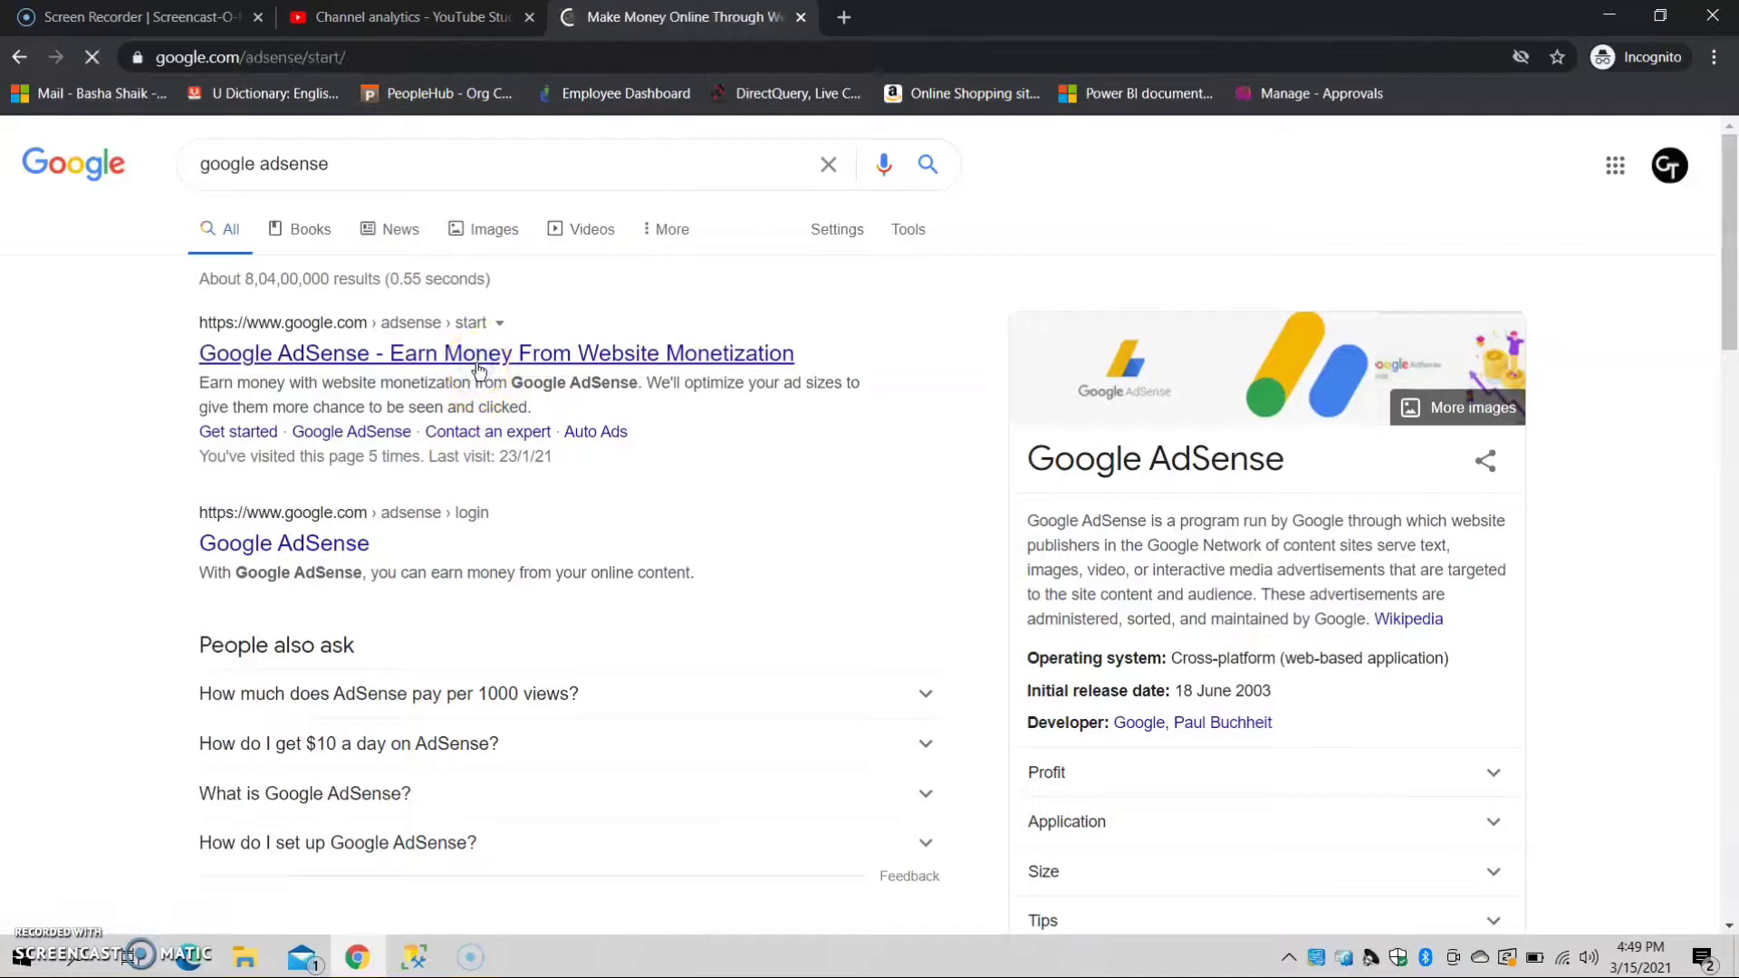
pyautogui.click(496, 353)
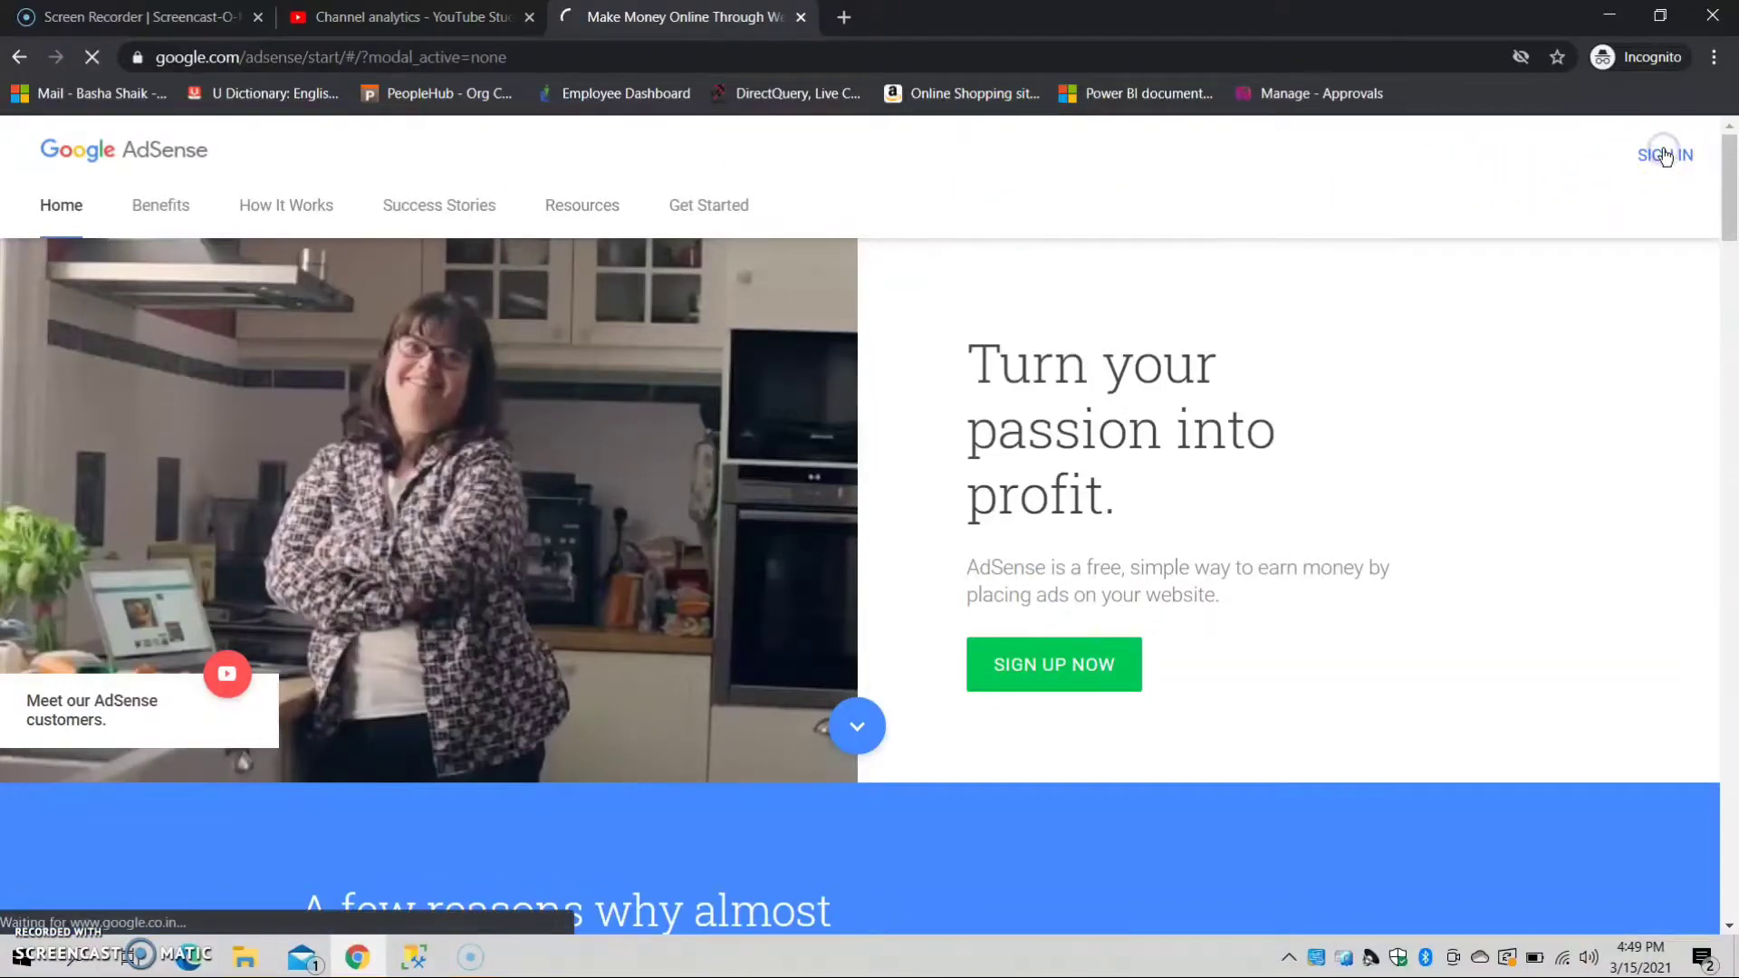
# - Sign in to AdSense and scroll the home dashboard to the Verify your billing address card
pyautogui.click(1663, 154)
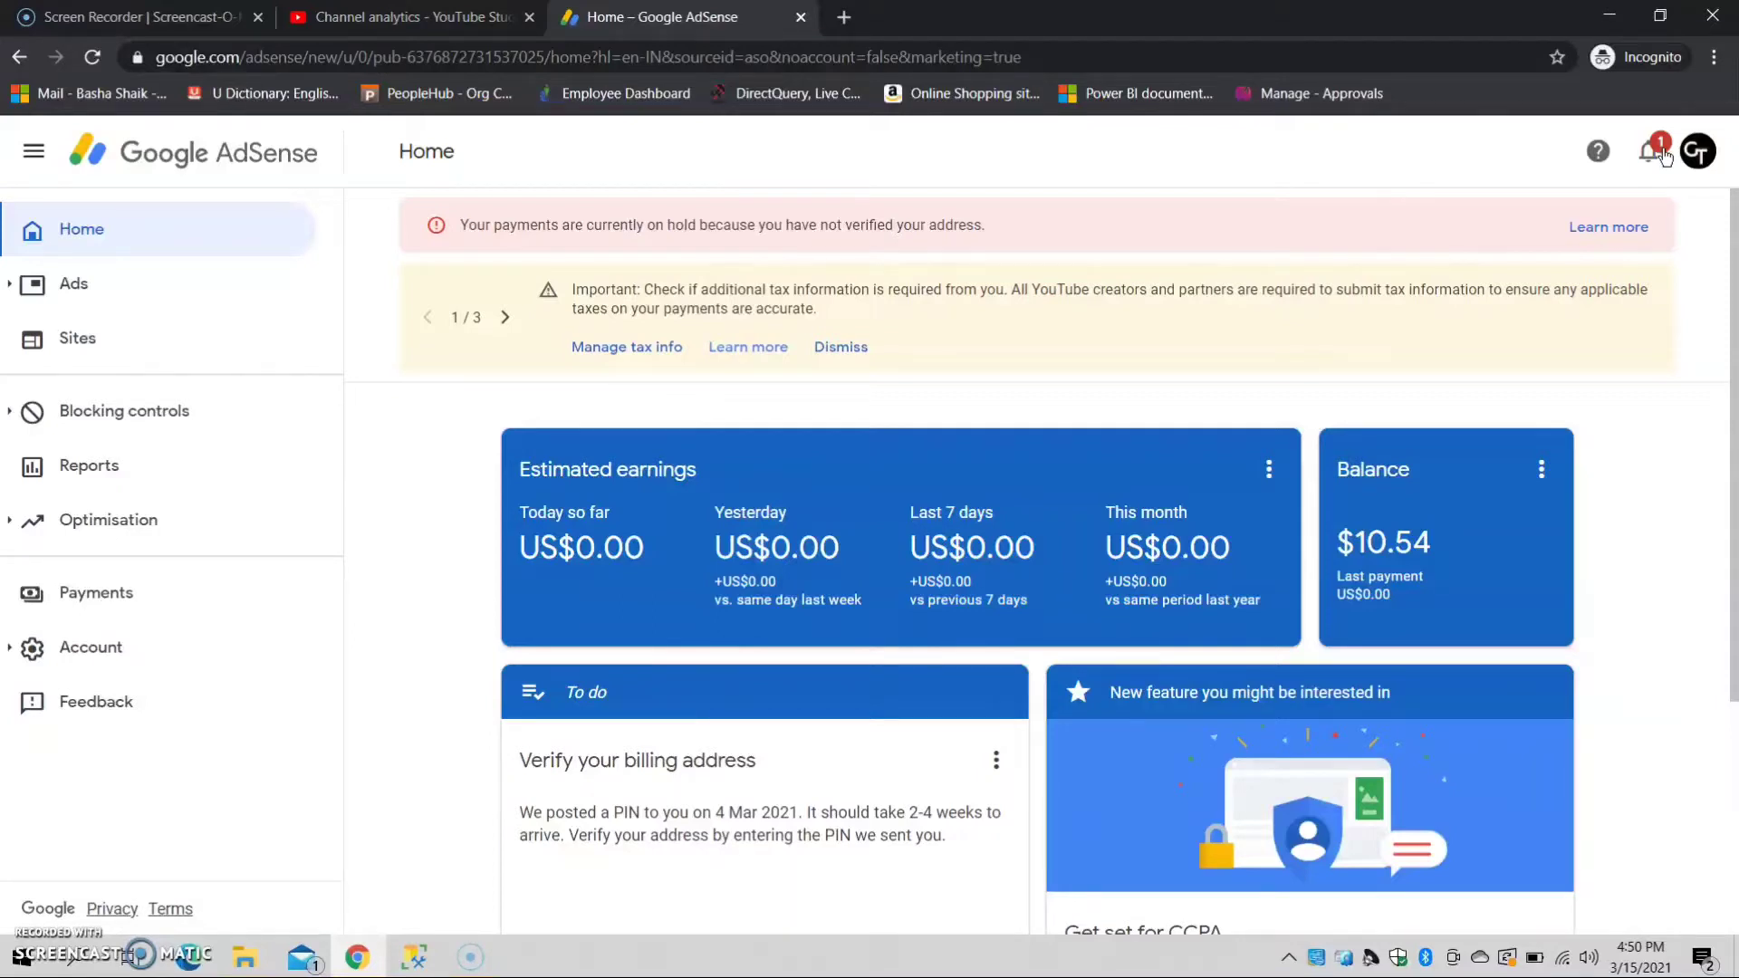
pyautogui.scroll(-3)
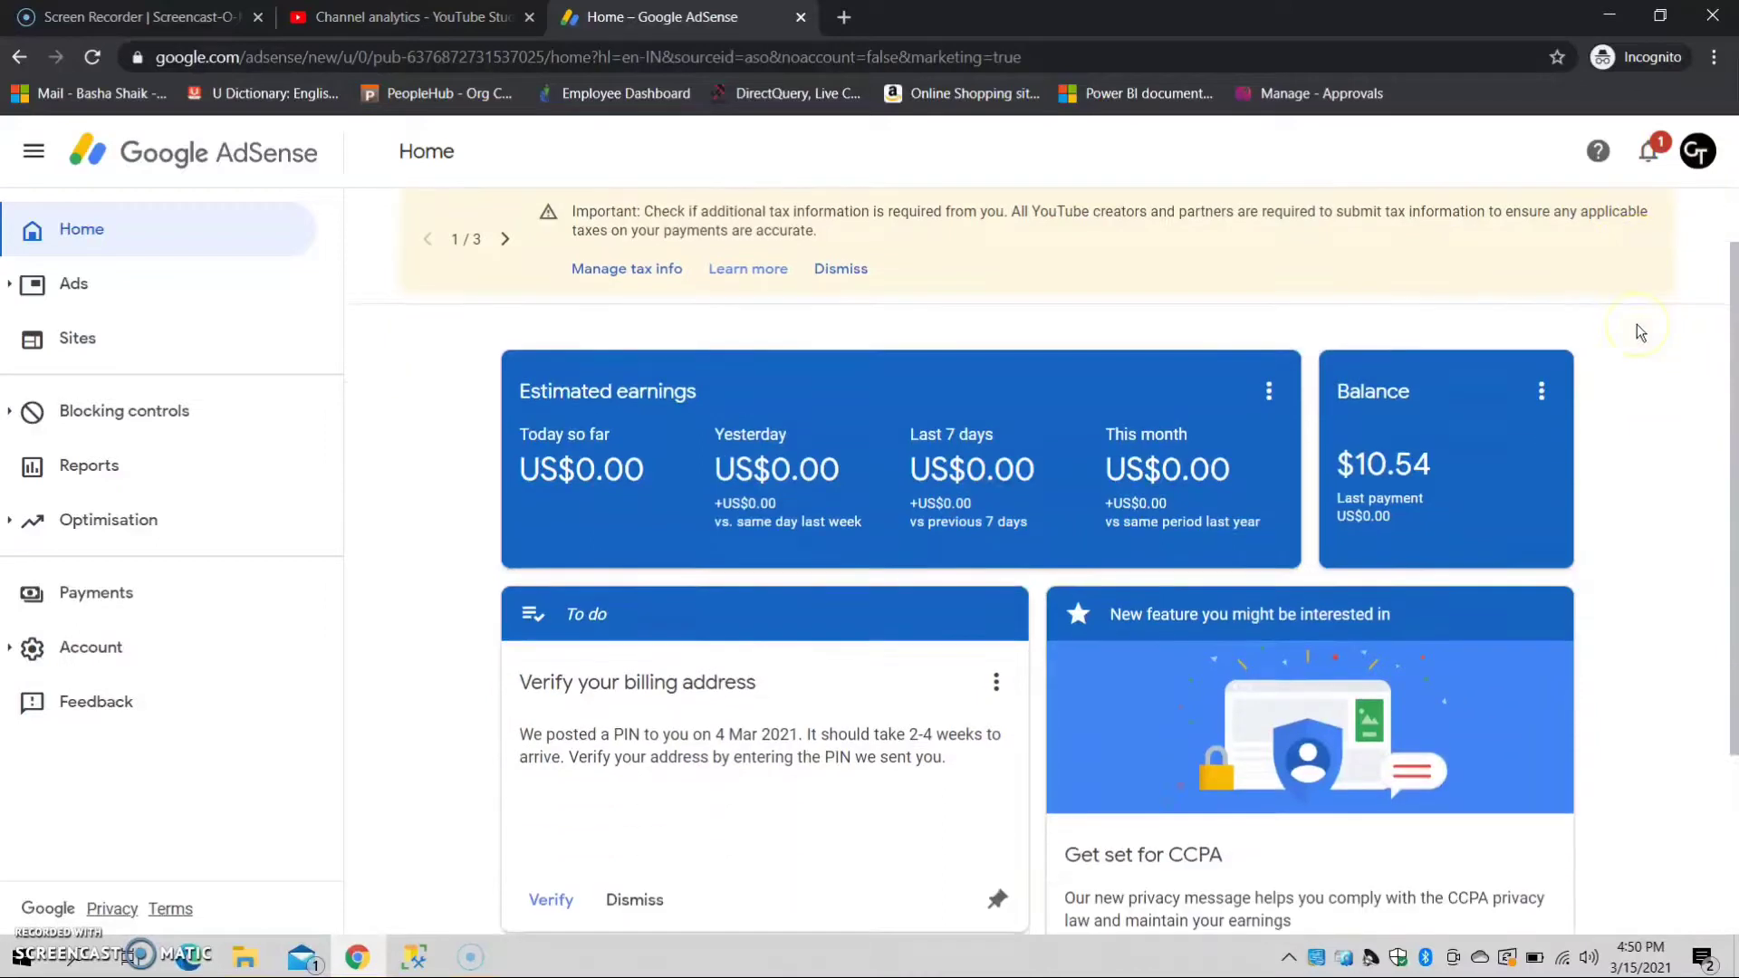
pyautogui.scroll(-3)
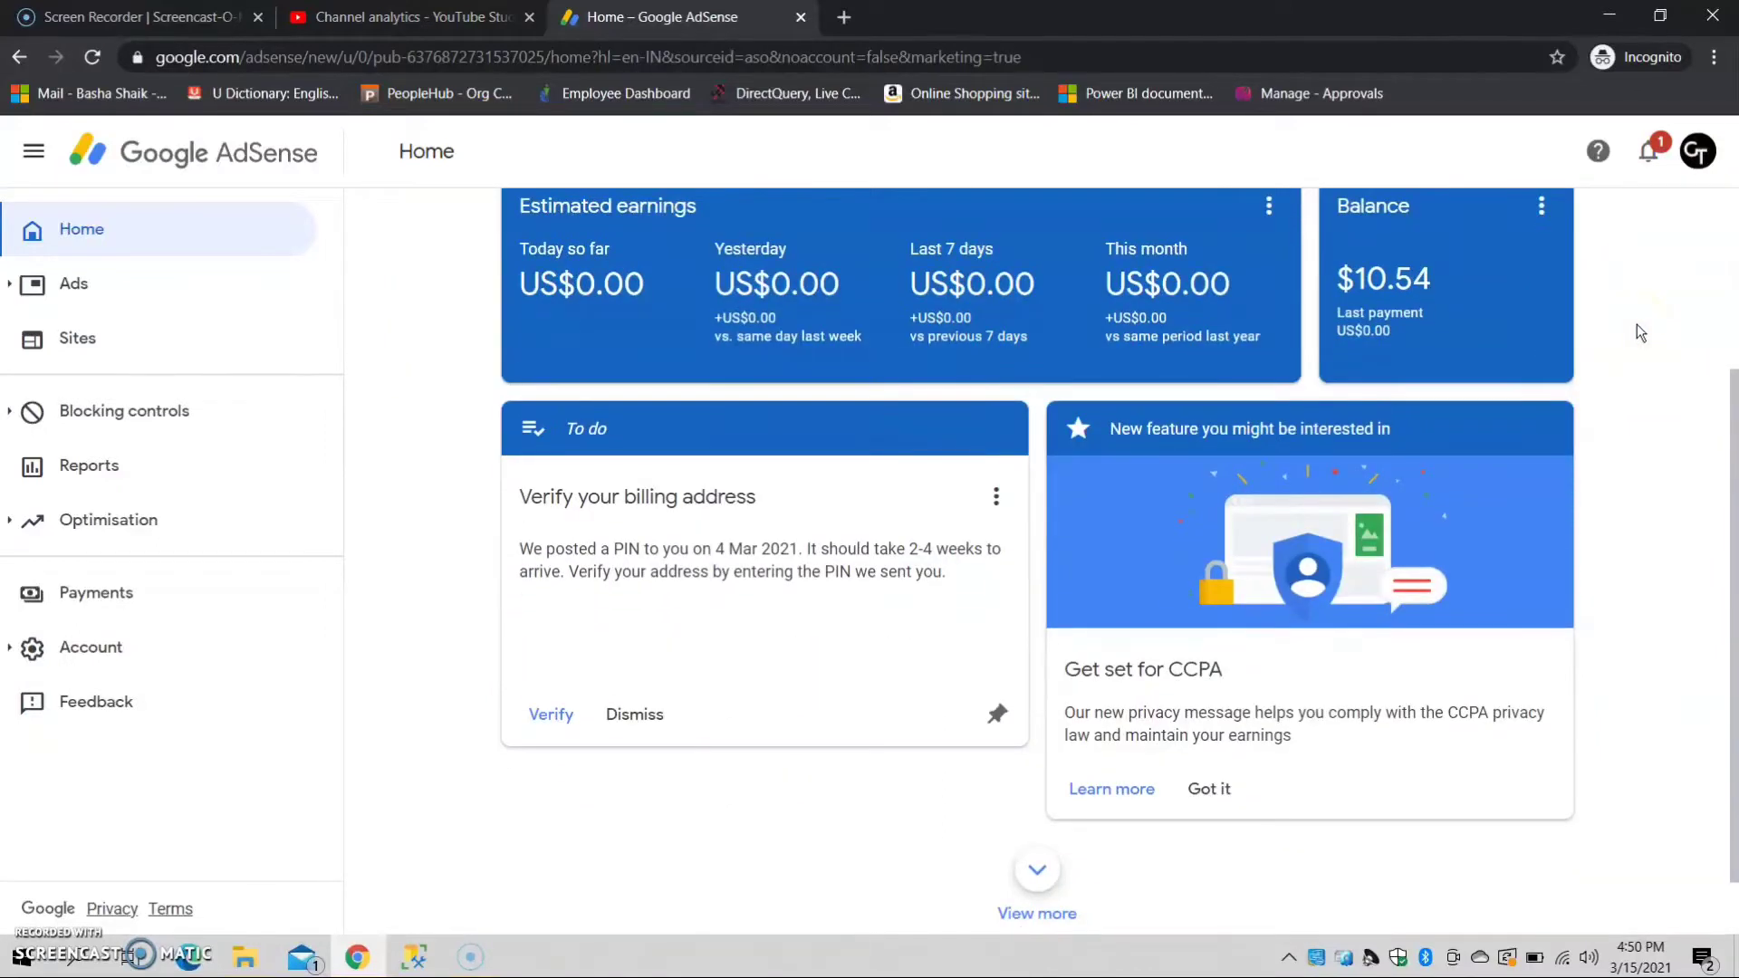
pyautogui.scroll(-3)
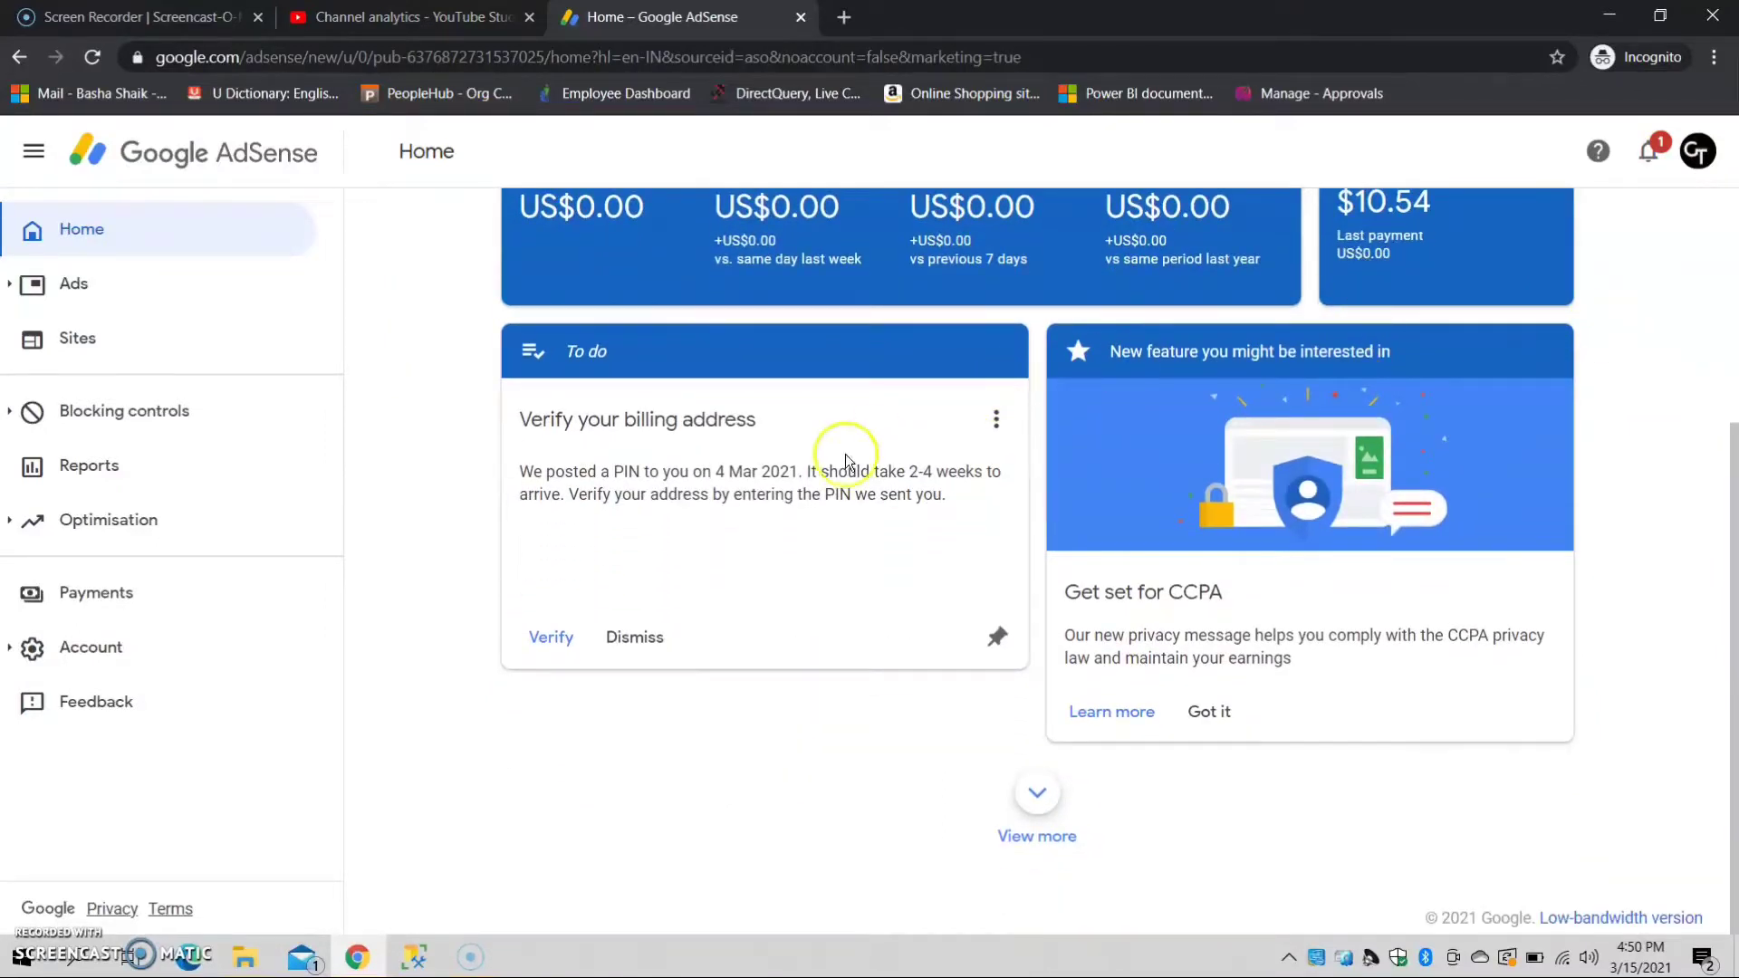
pyautogui.moveTo(802, 485)
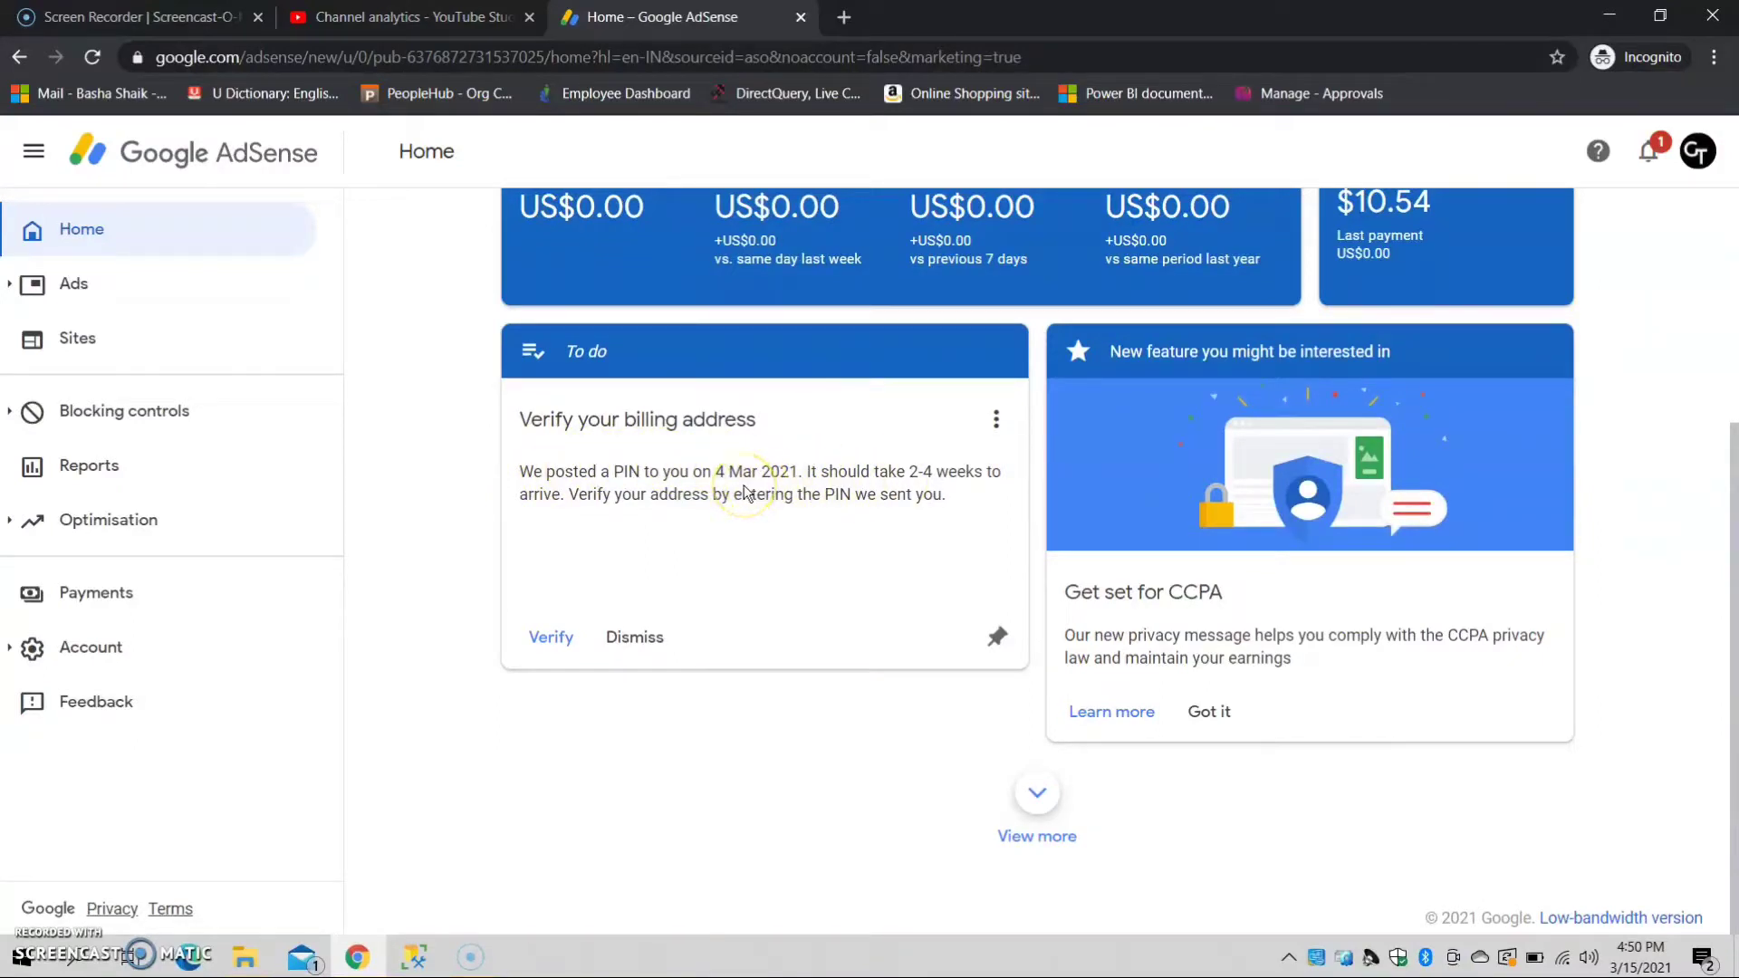
pyautogui.moveTo(581, 639)
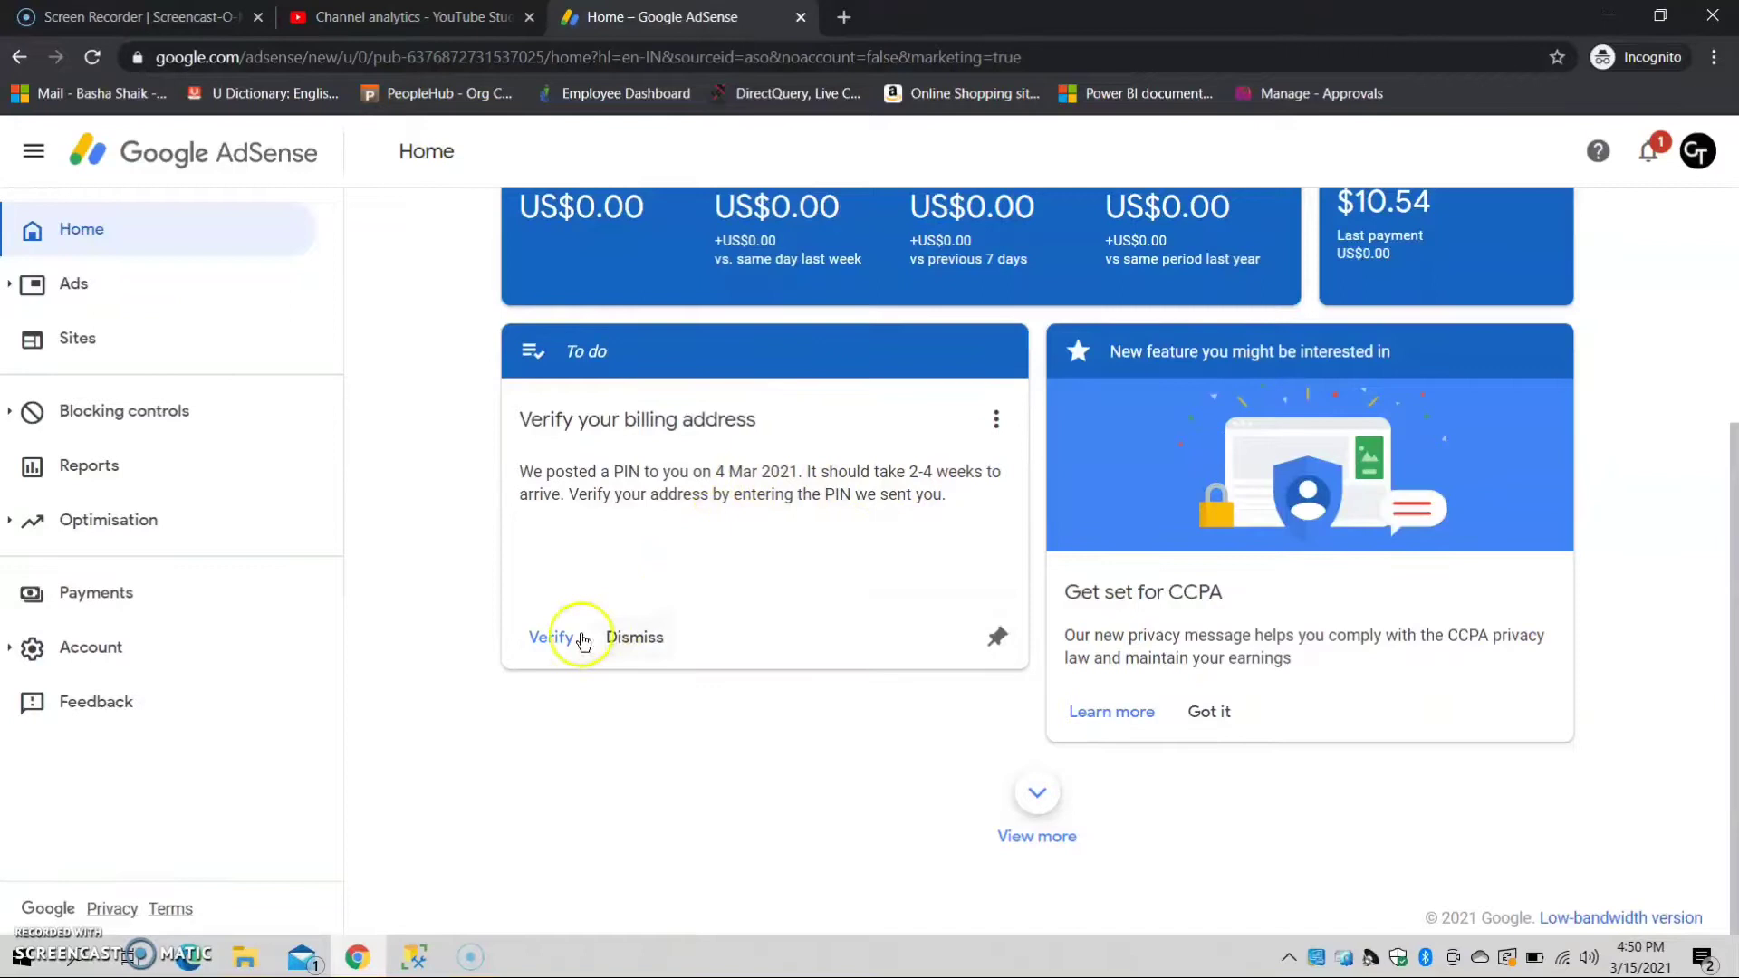
pyautogui.click(547, 636)
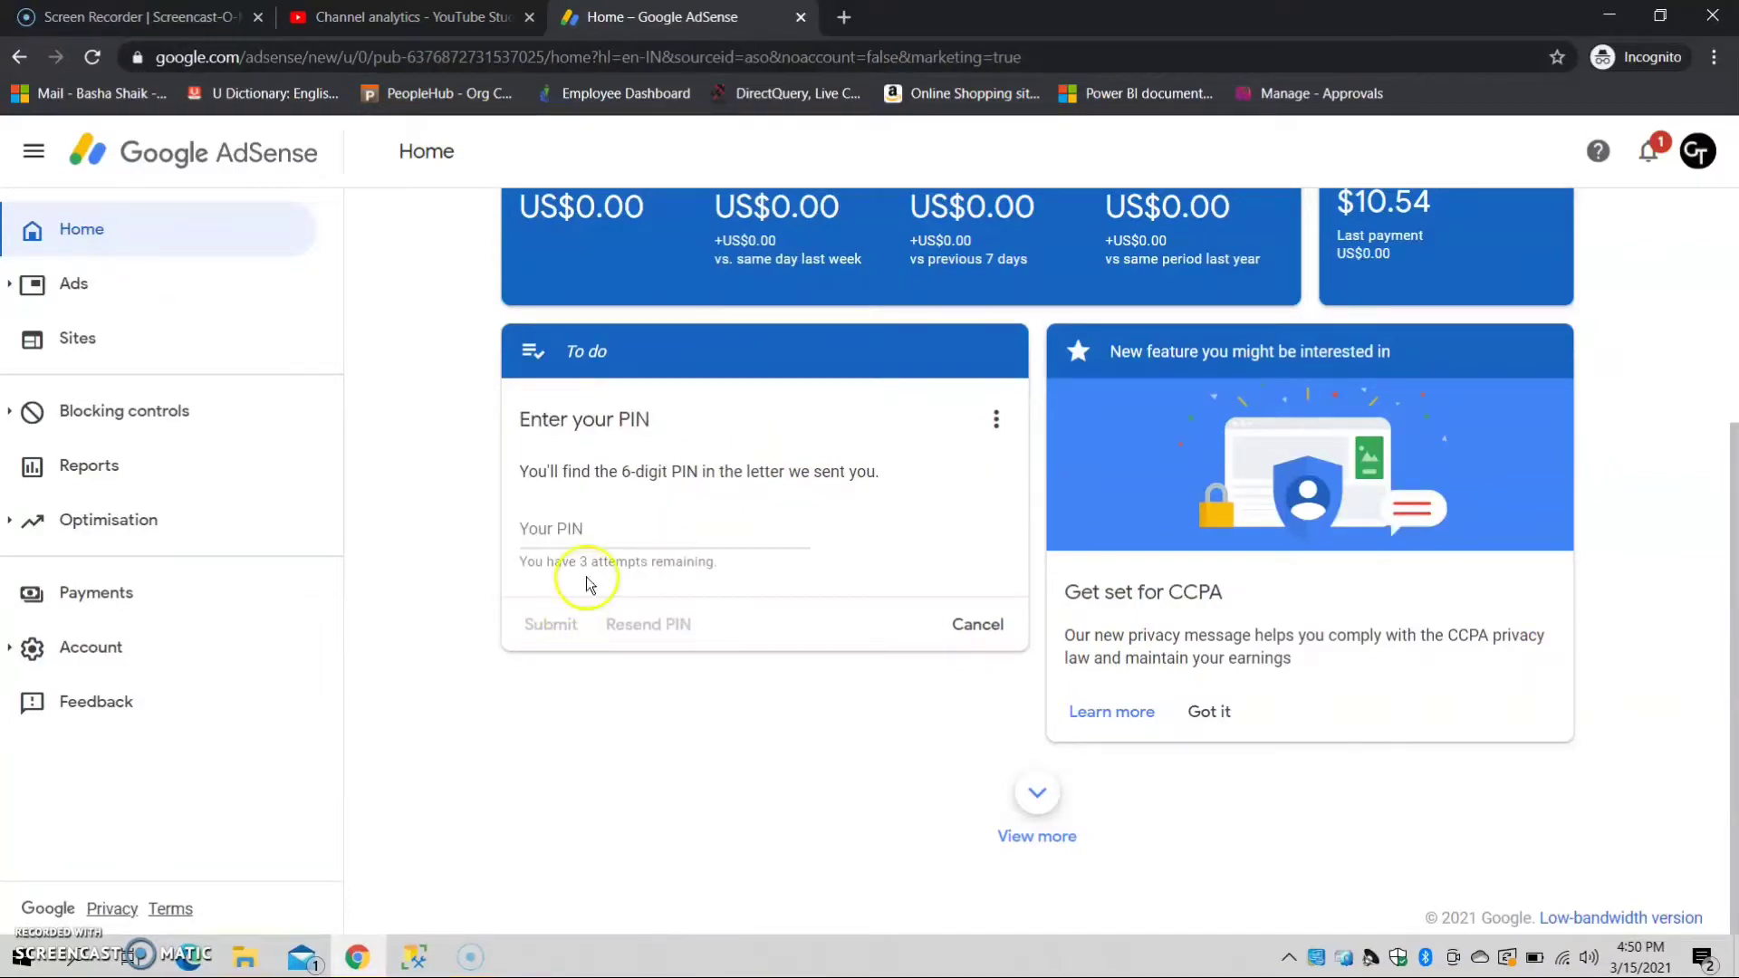
pyautogui.click(659, 532)
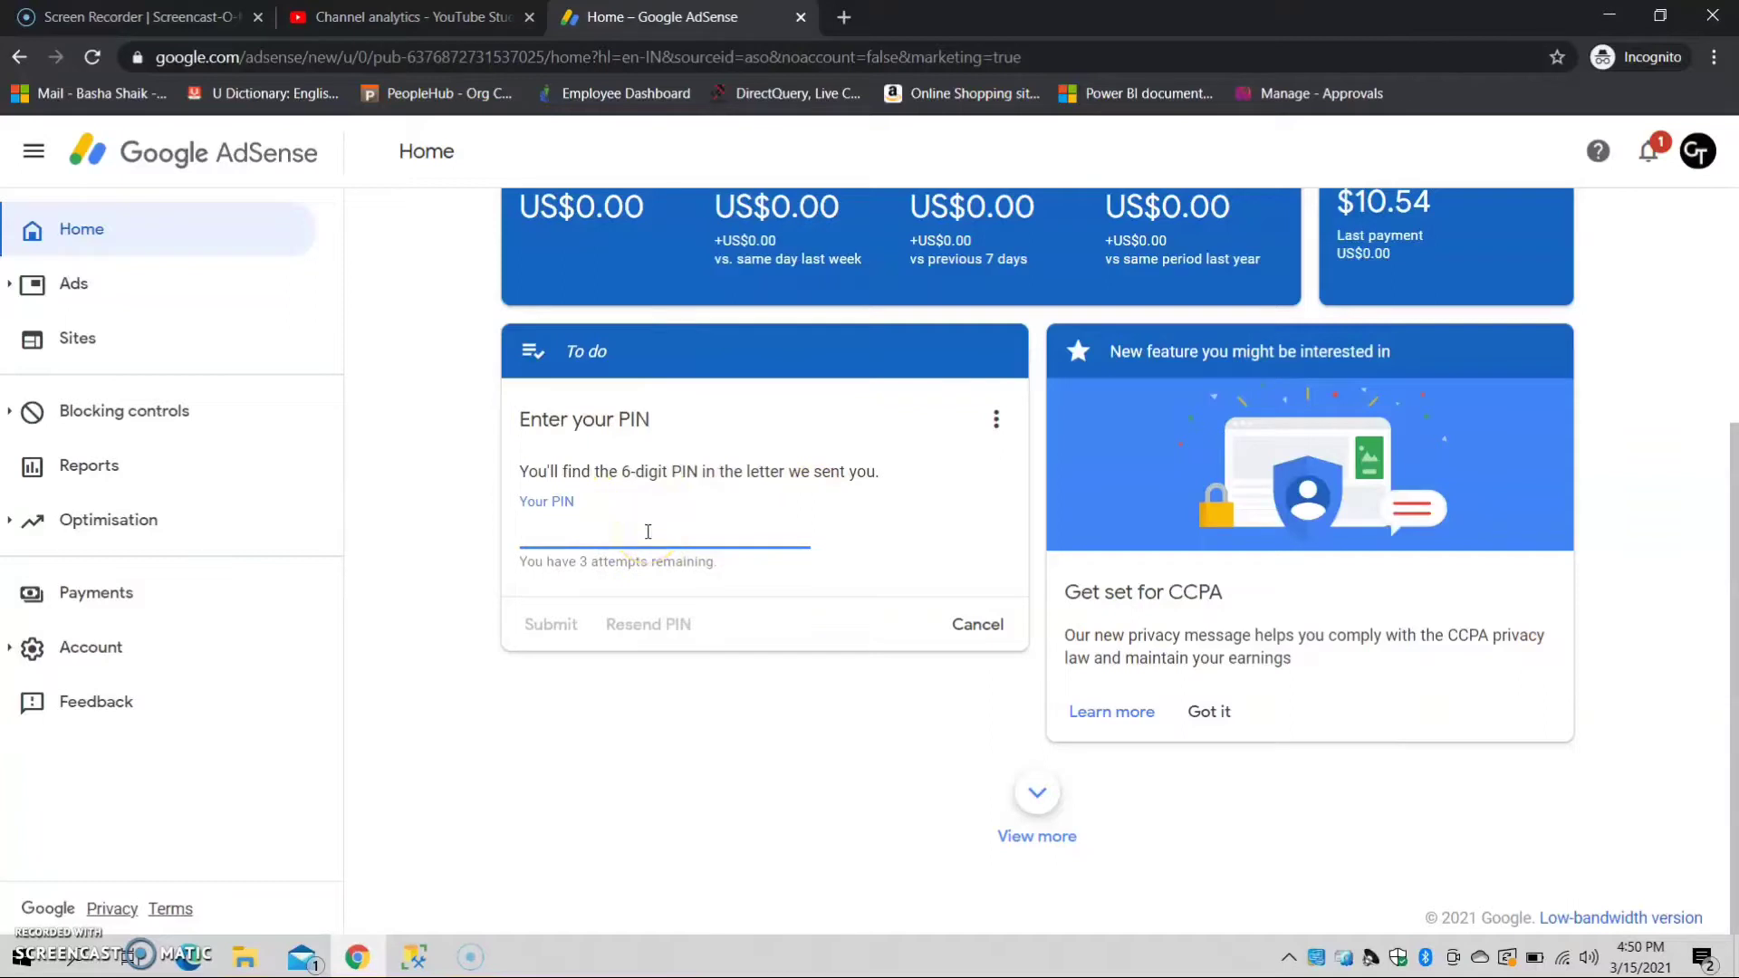
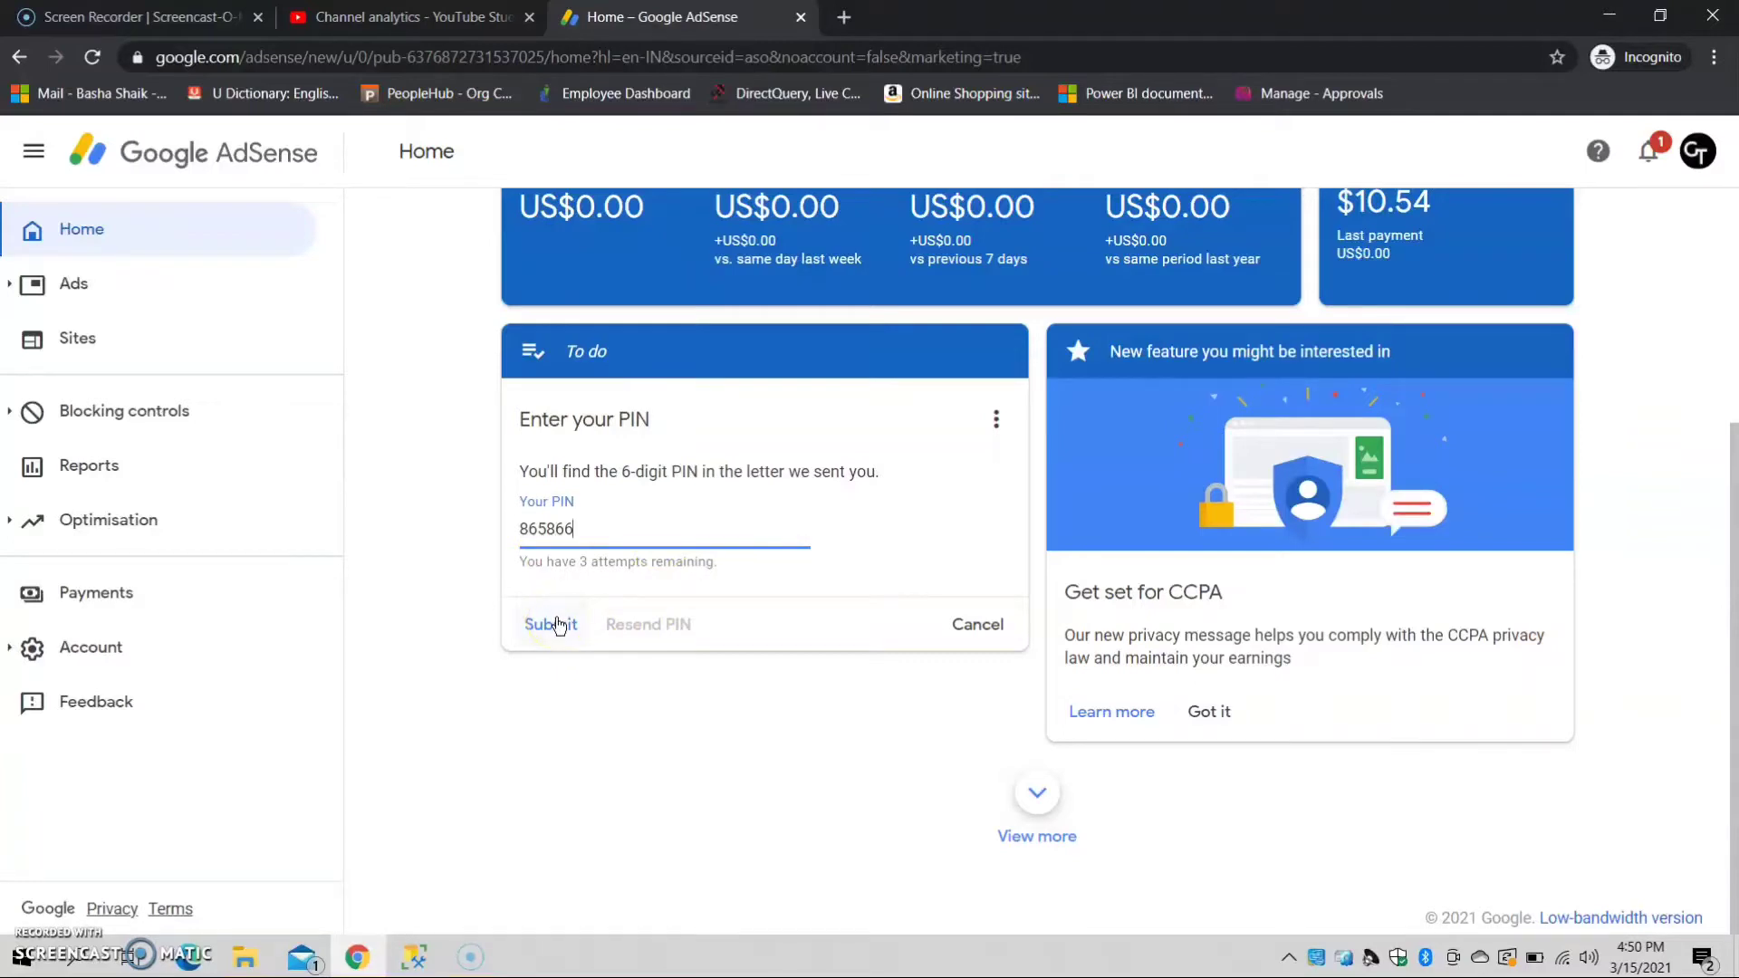
pyautogui.click(551, 623)
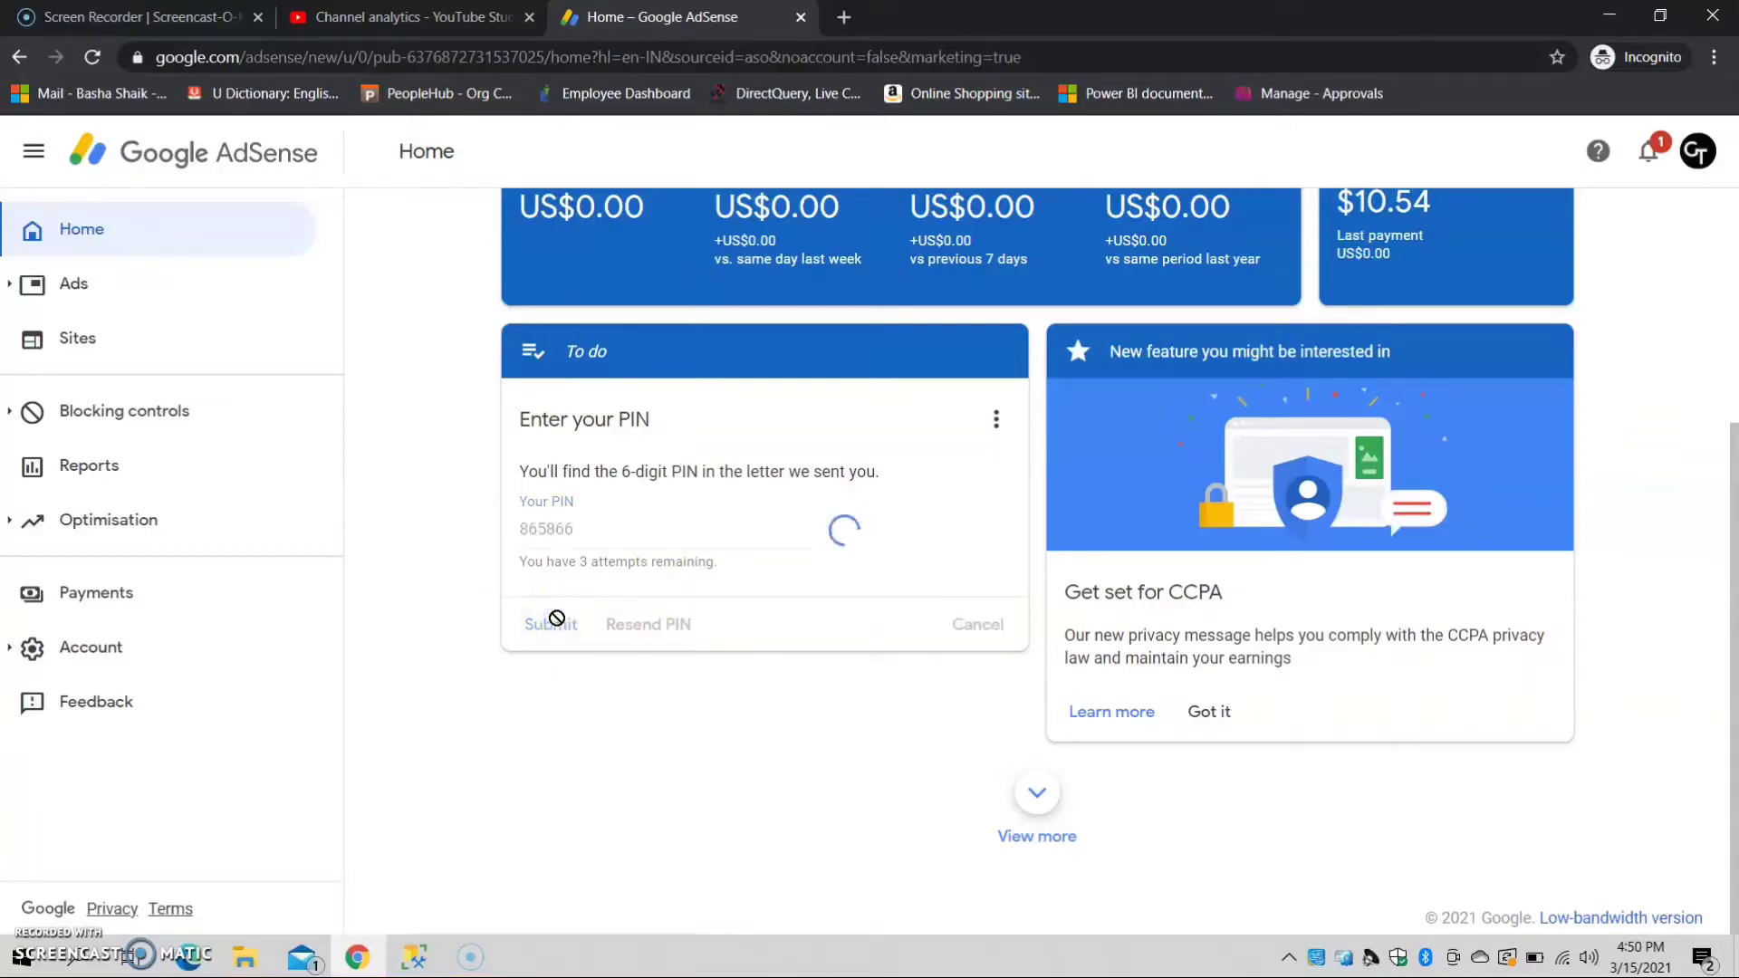
pyautogui.click(551, 623)
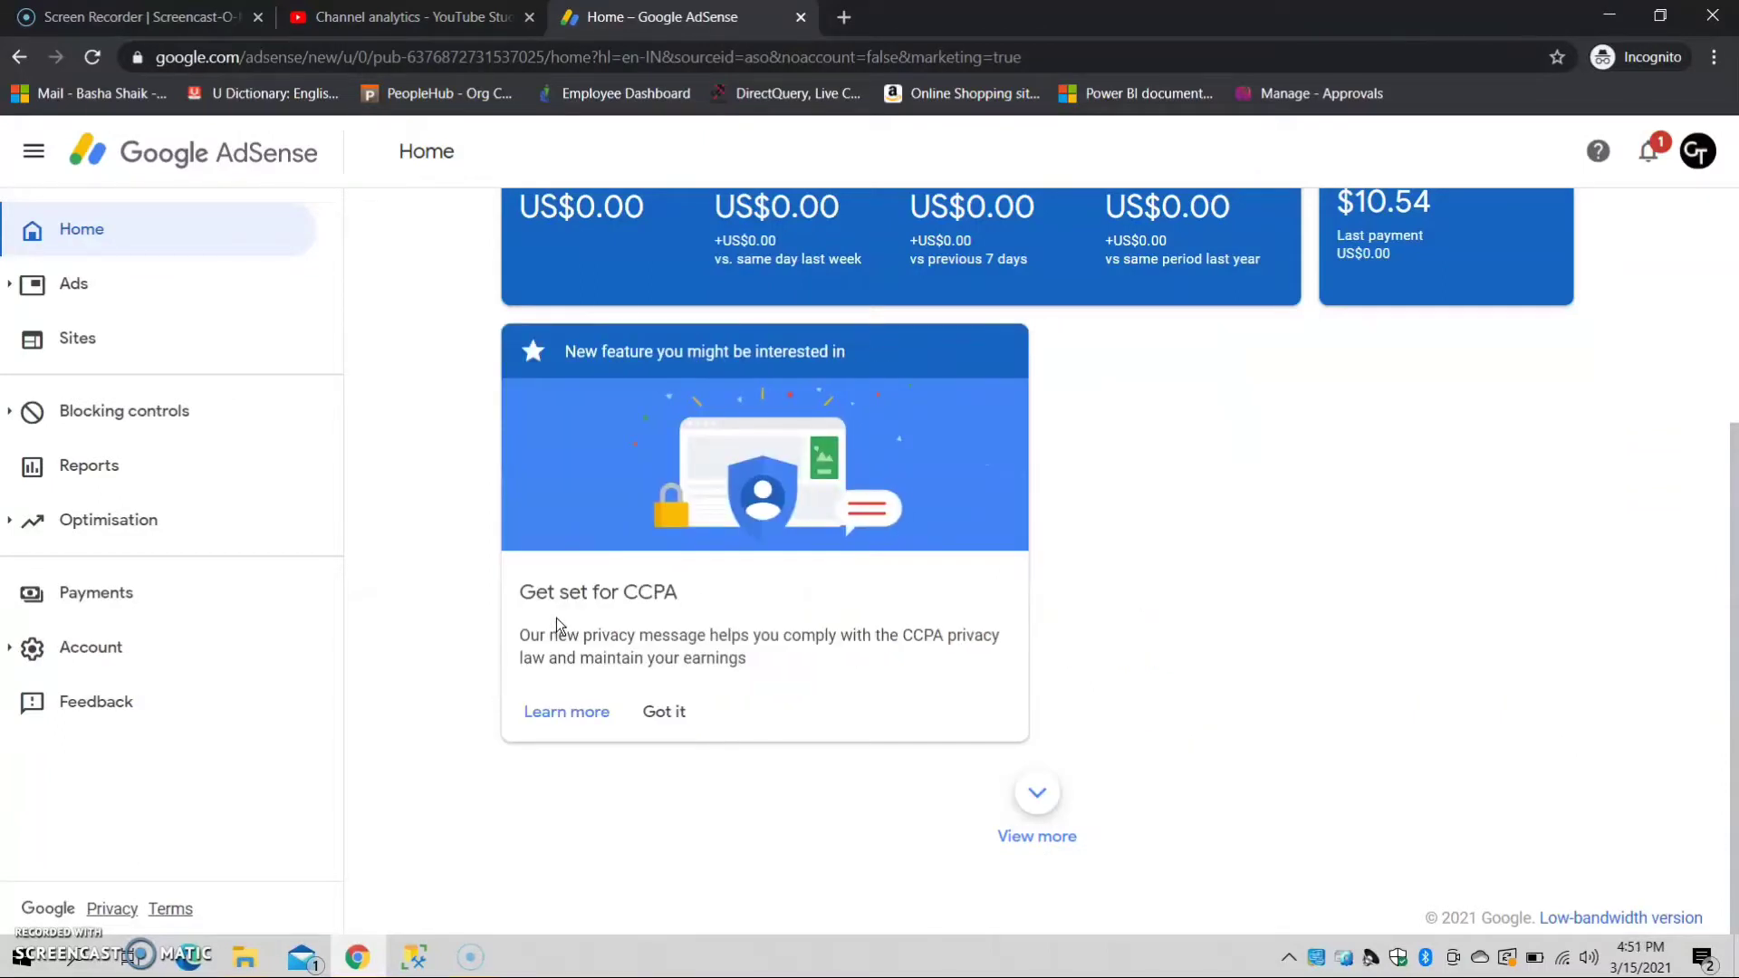
pyautogui.moveTo(1213, 536)
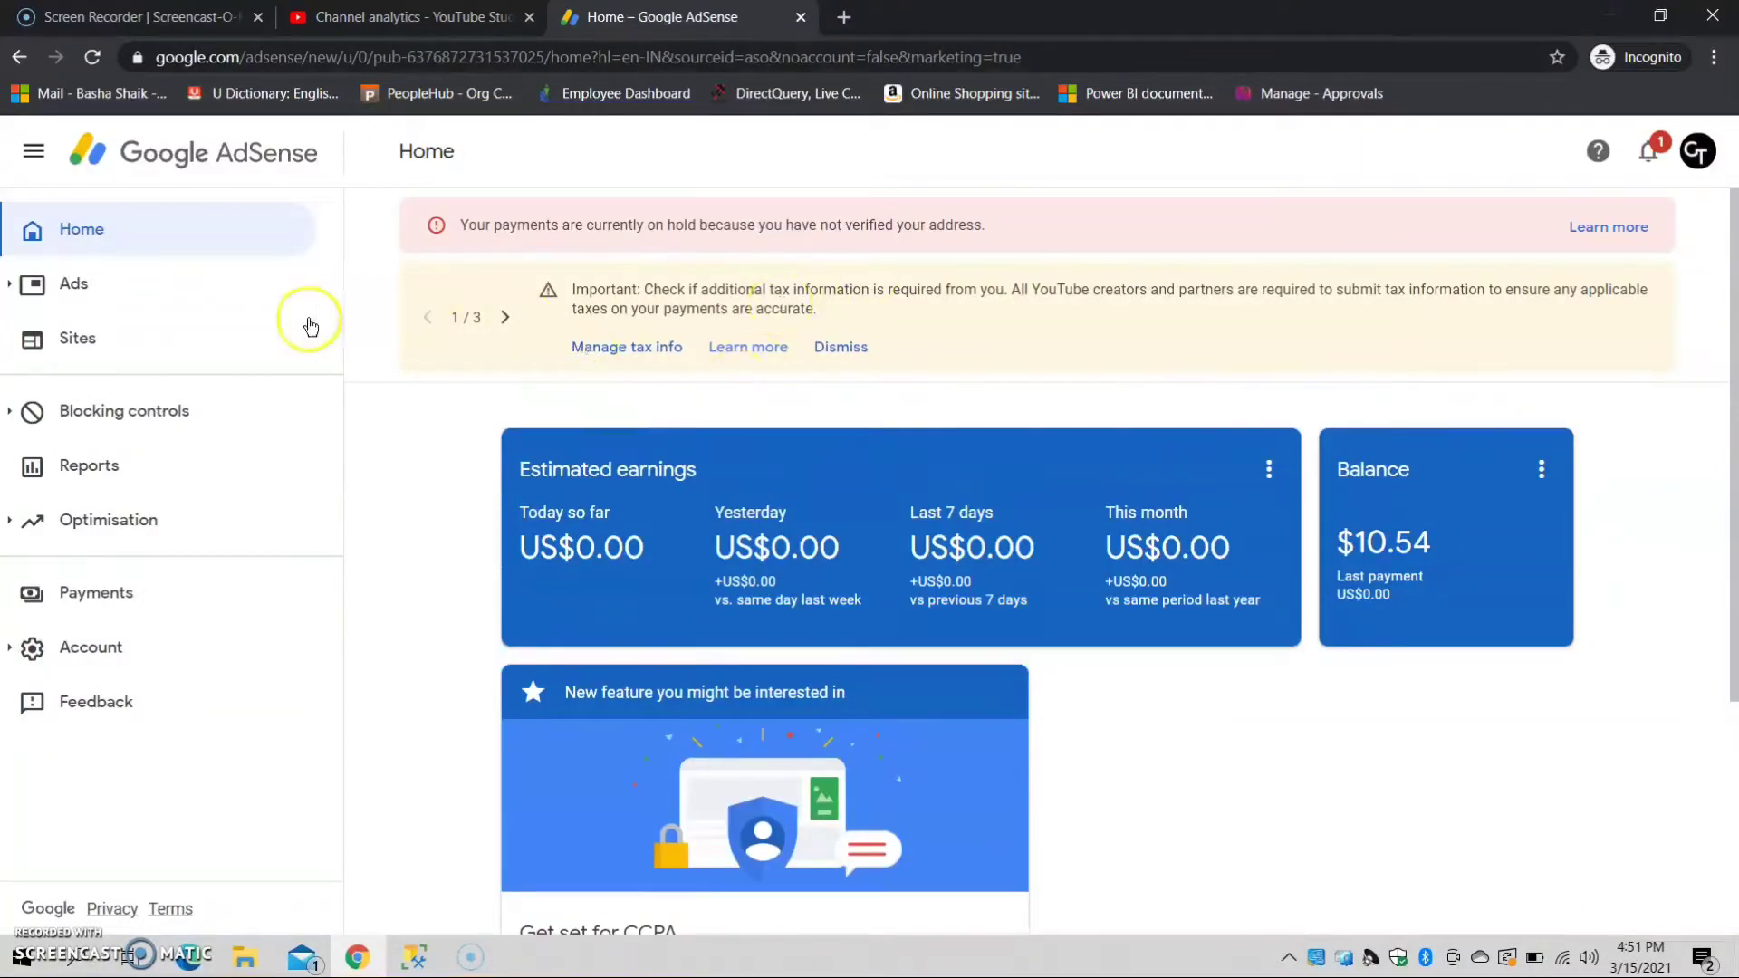
pyautogui.moveTo(224, 540)
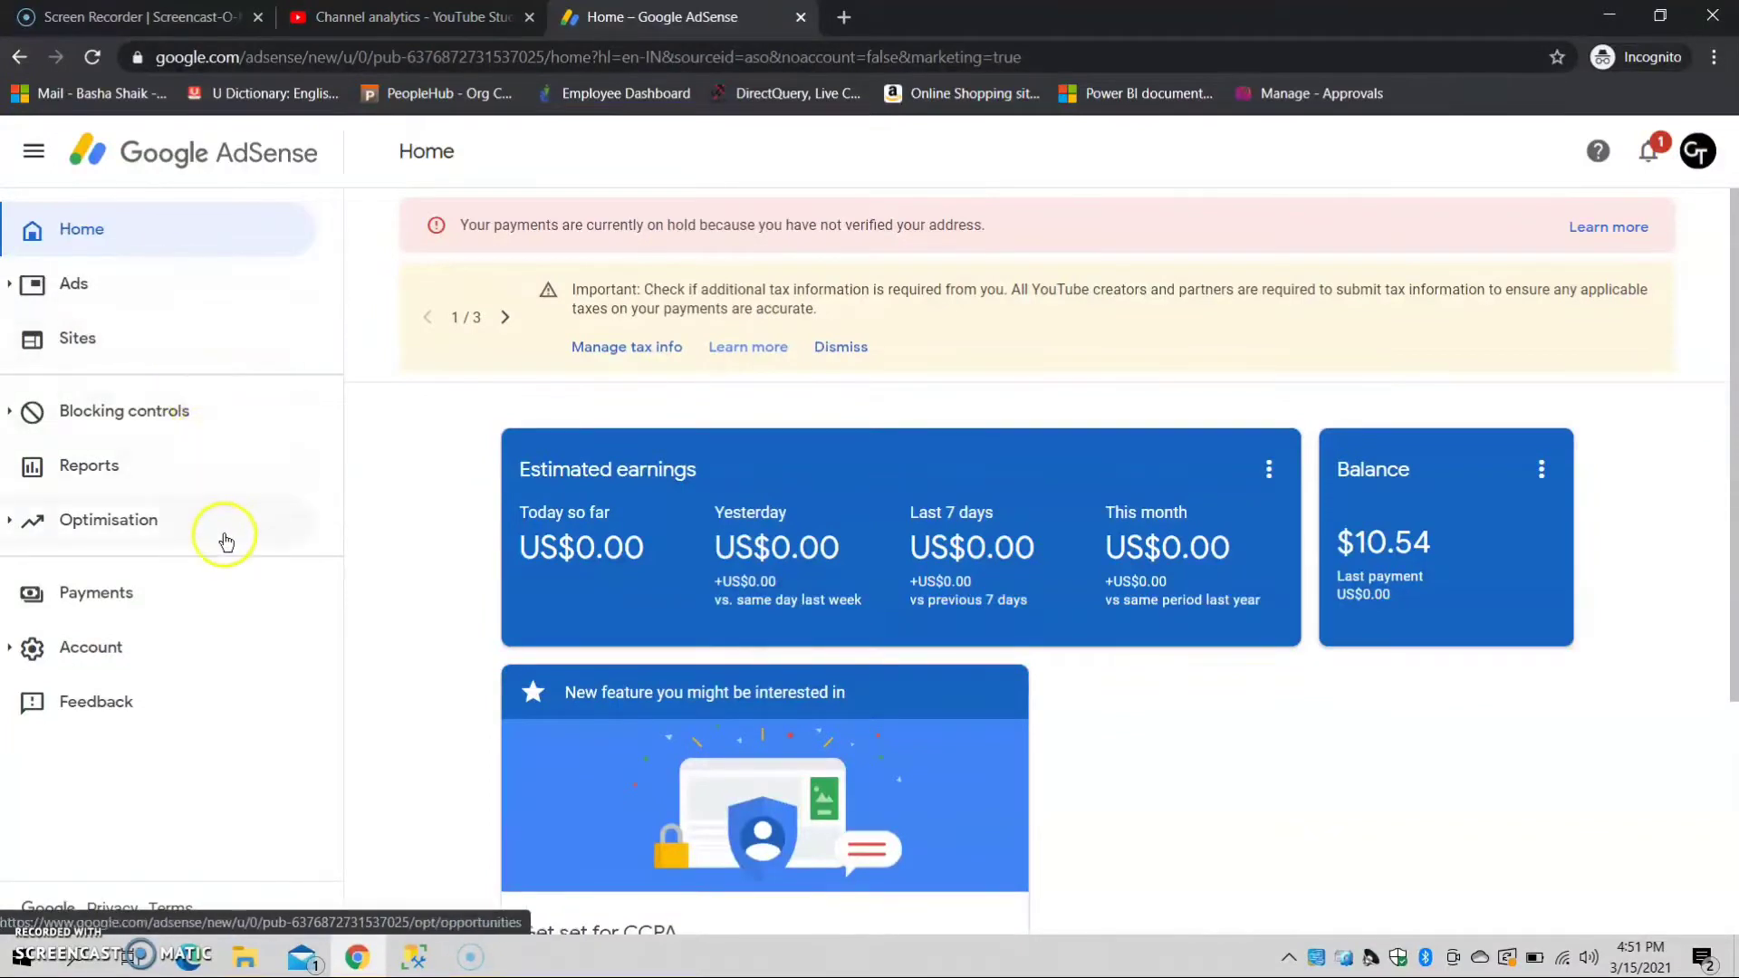
# - Go to Payments, reach the How you get paid card and start adding a payment method
pyautogui.click(96, 592)
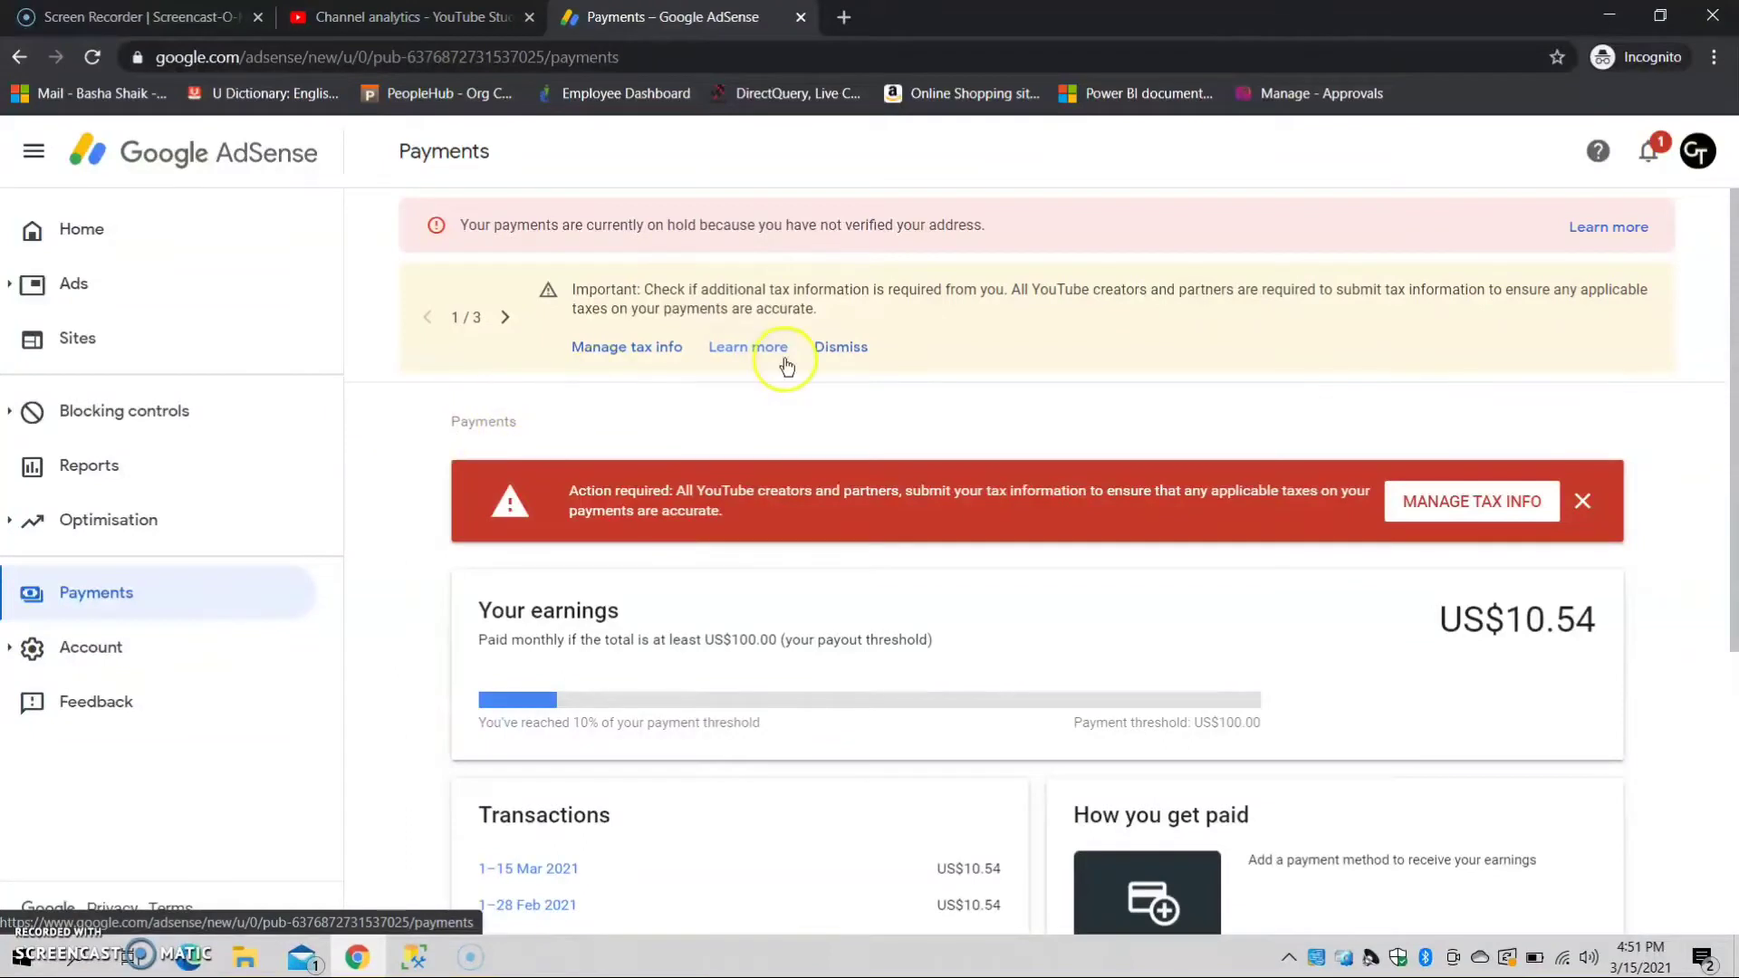
pyautogui.moveTo(808, 371)
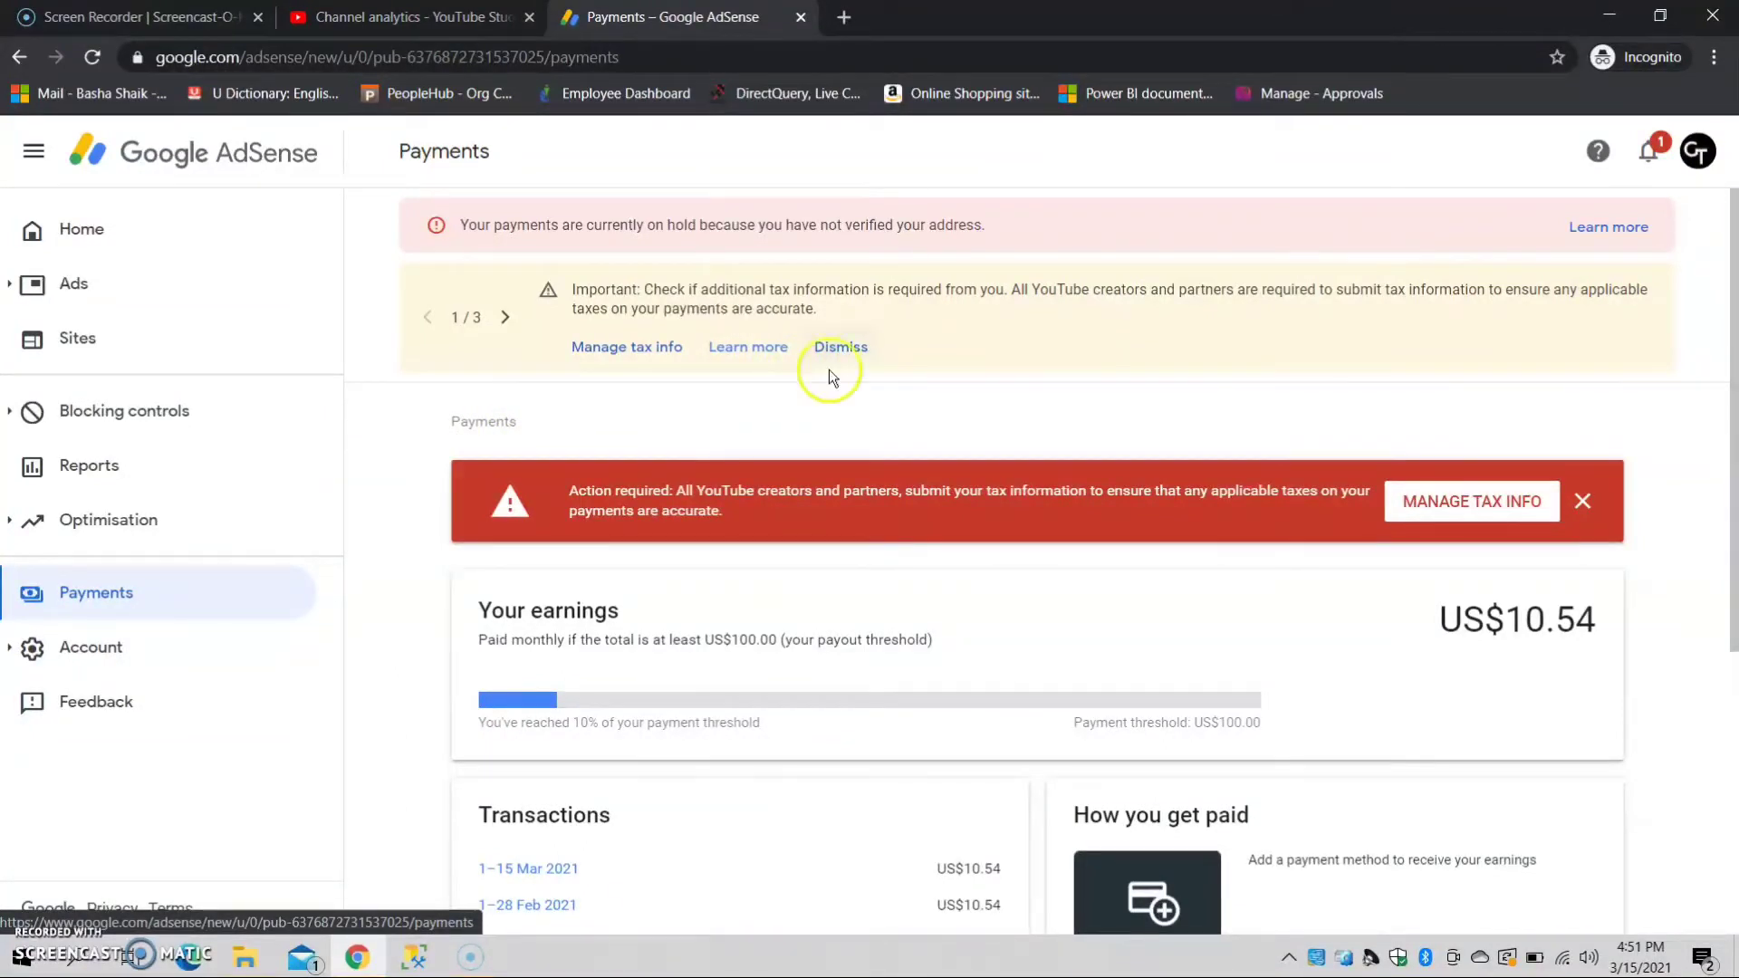
pyautogui.scroll(-3)
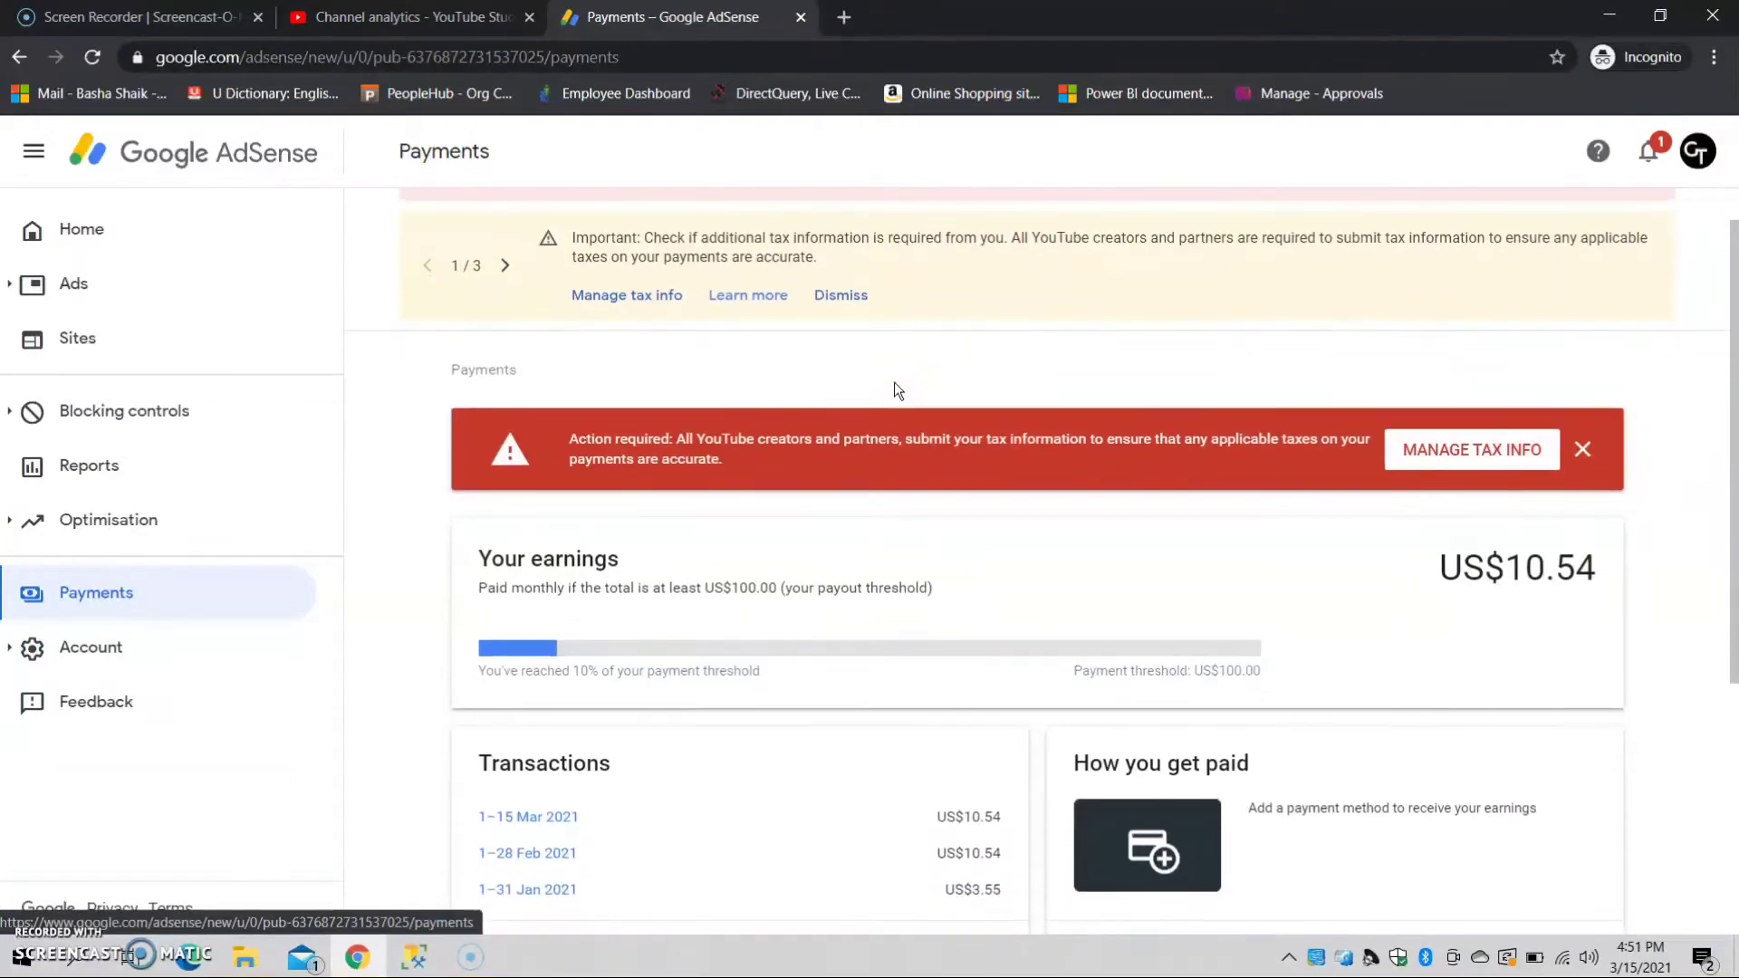
pyautogui.scroll(-3)
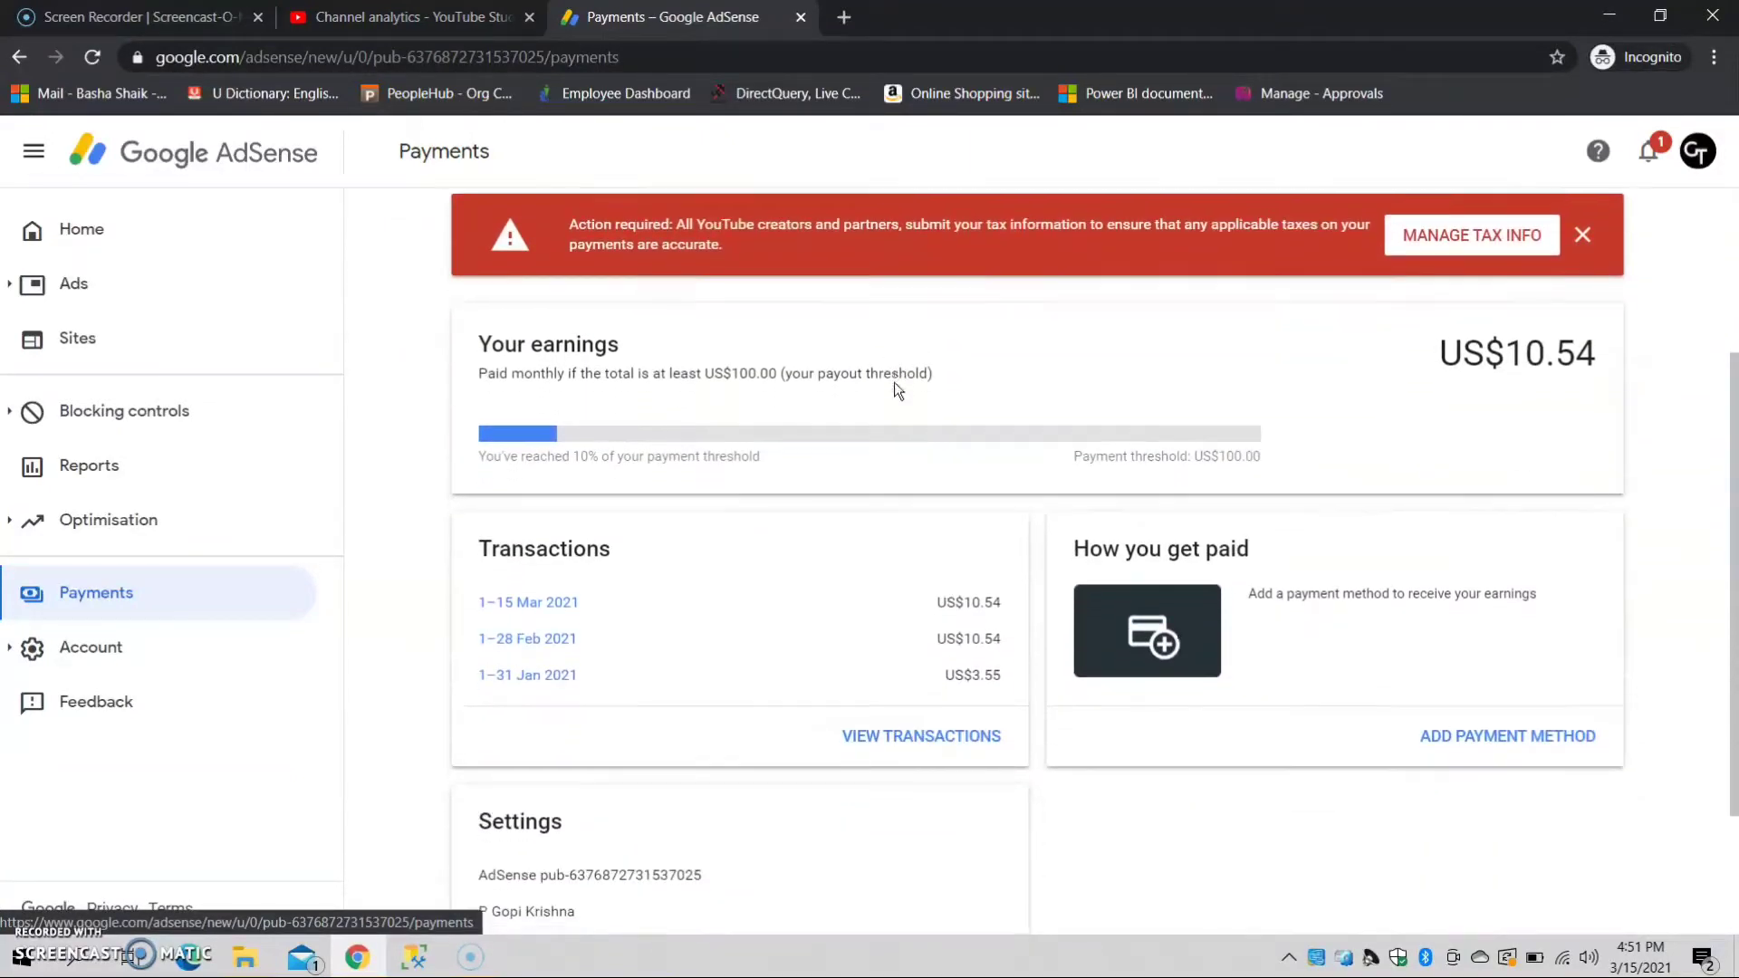
pyautogui.scroll(-3)
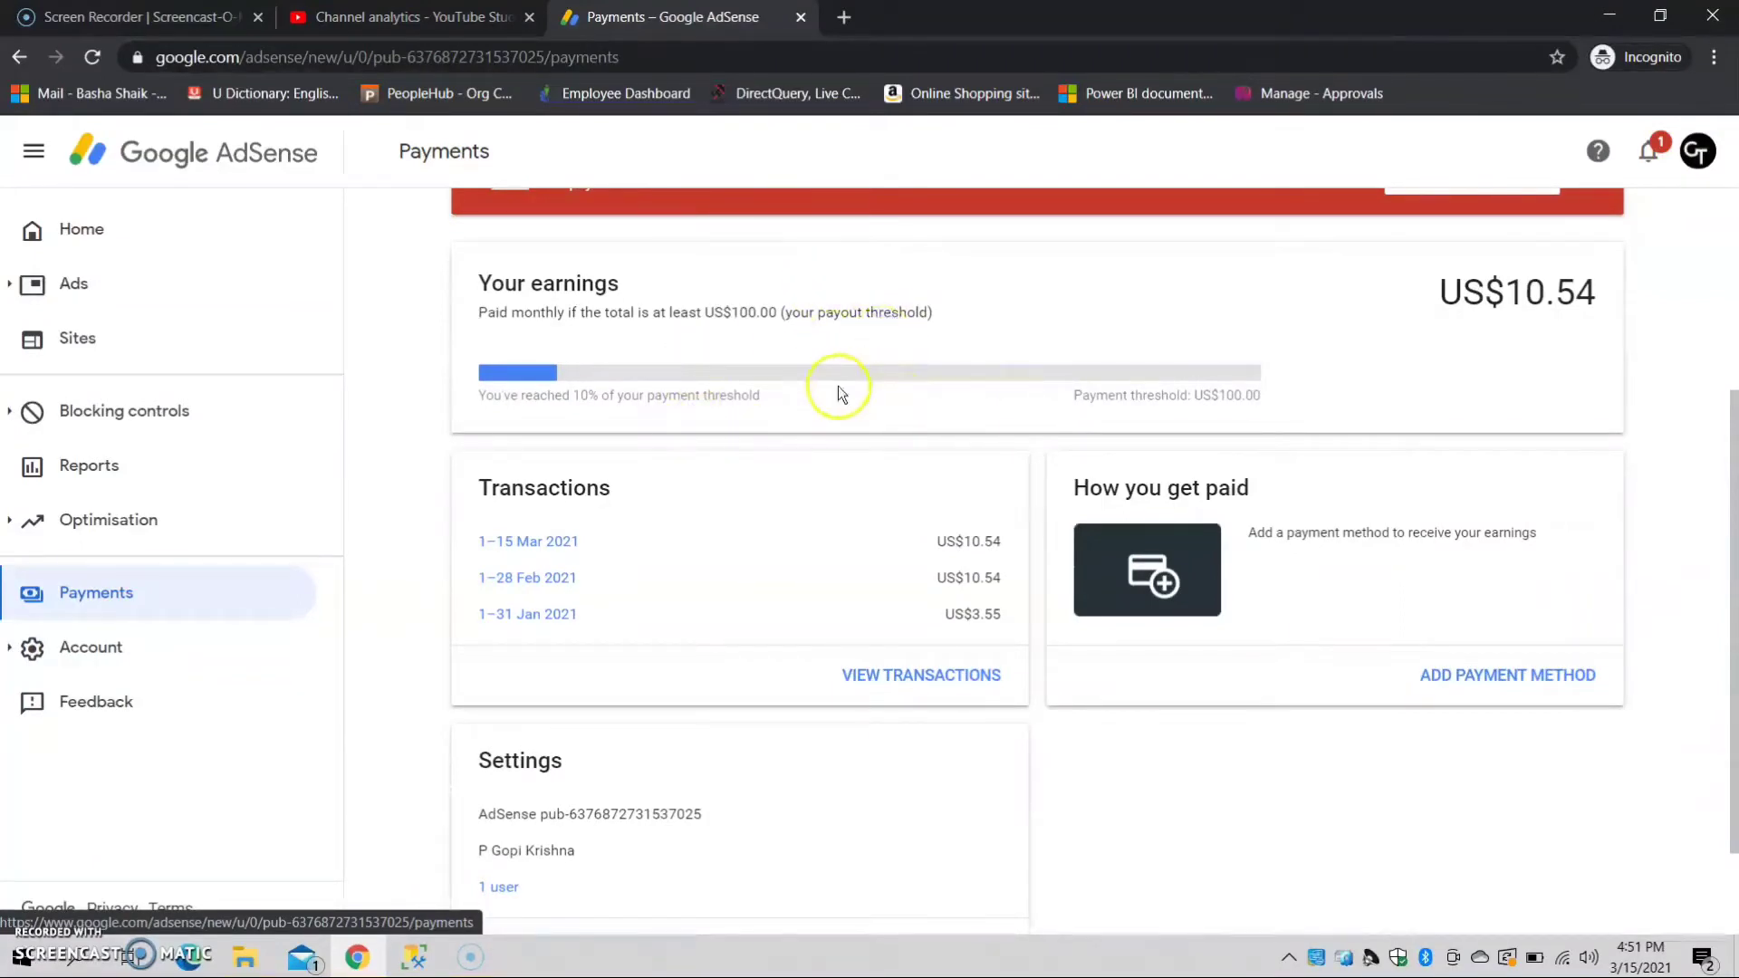
pyautogui.moveTo(1511, 259)
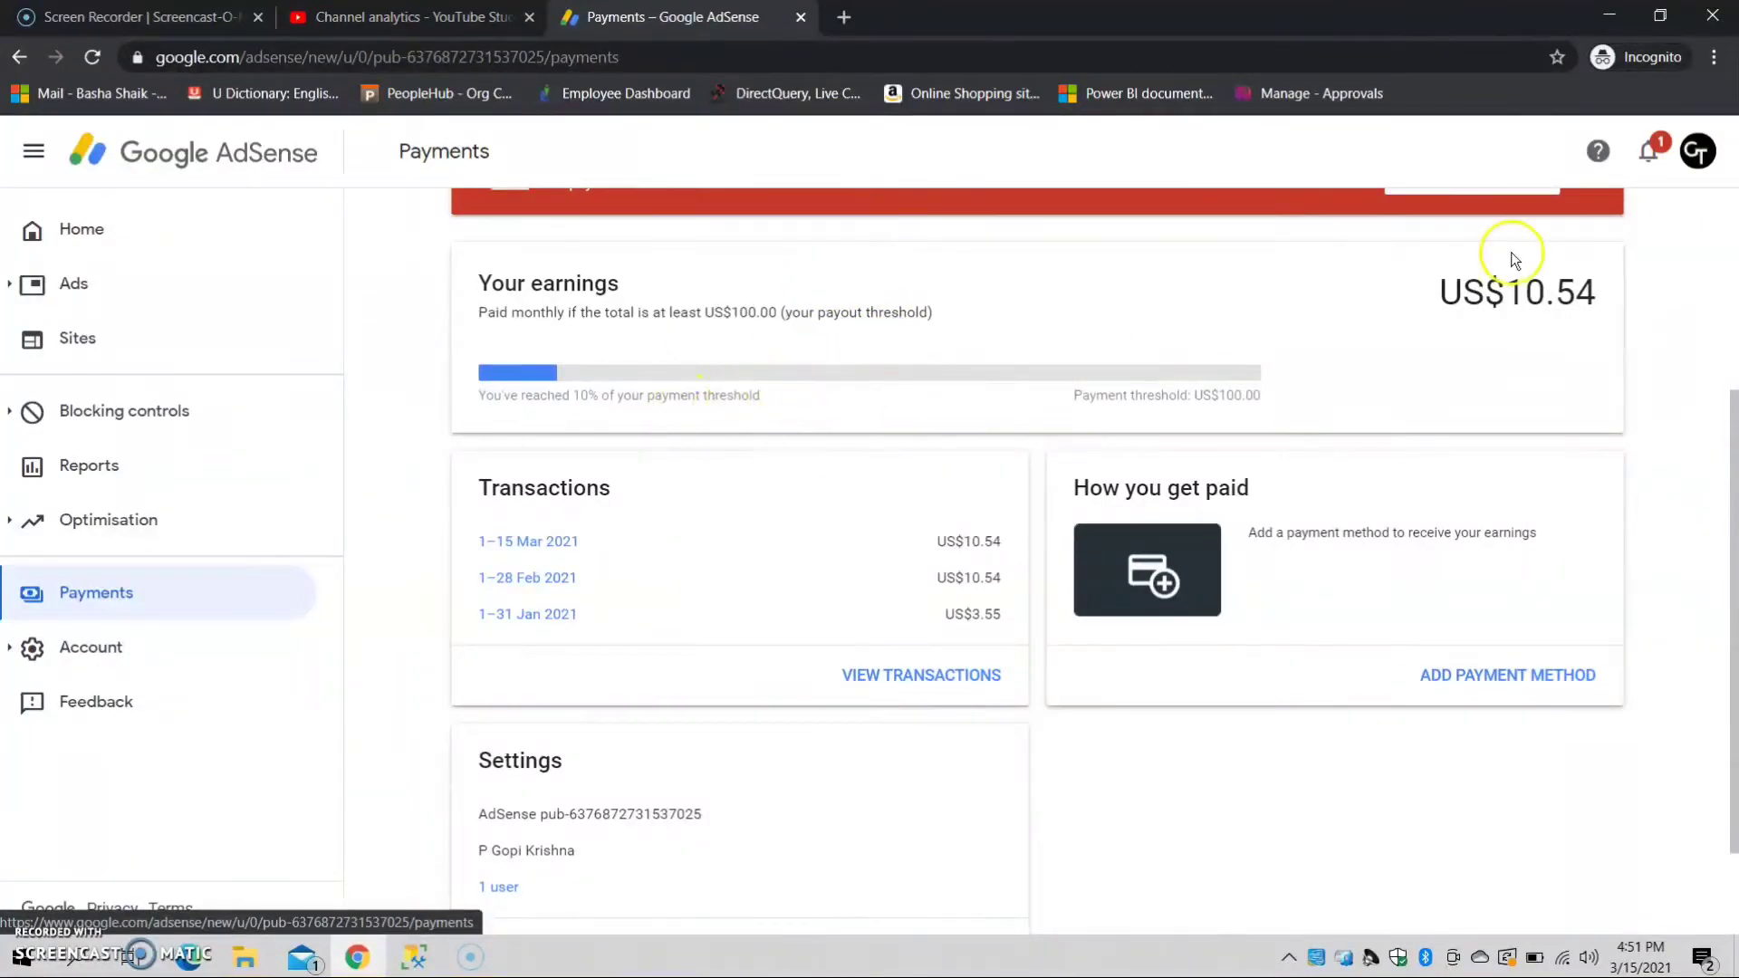
pyautogui.moveTo(1503, 323)
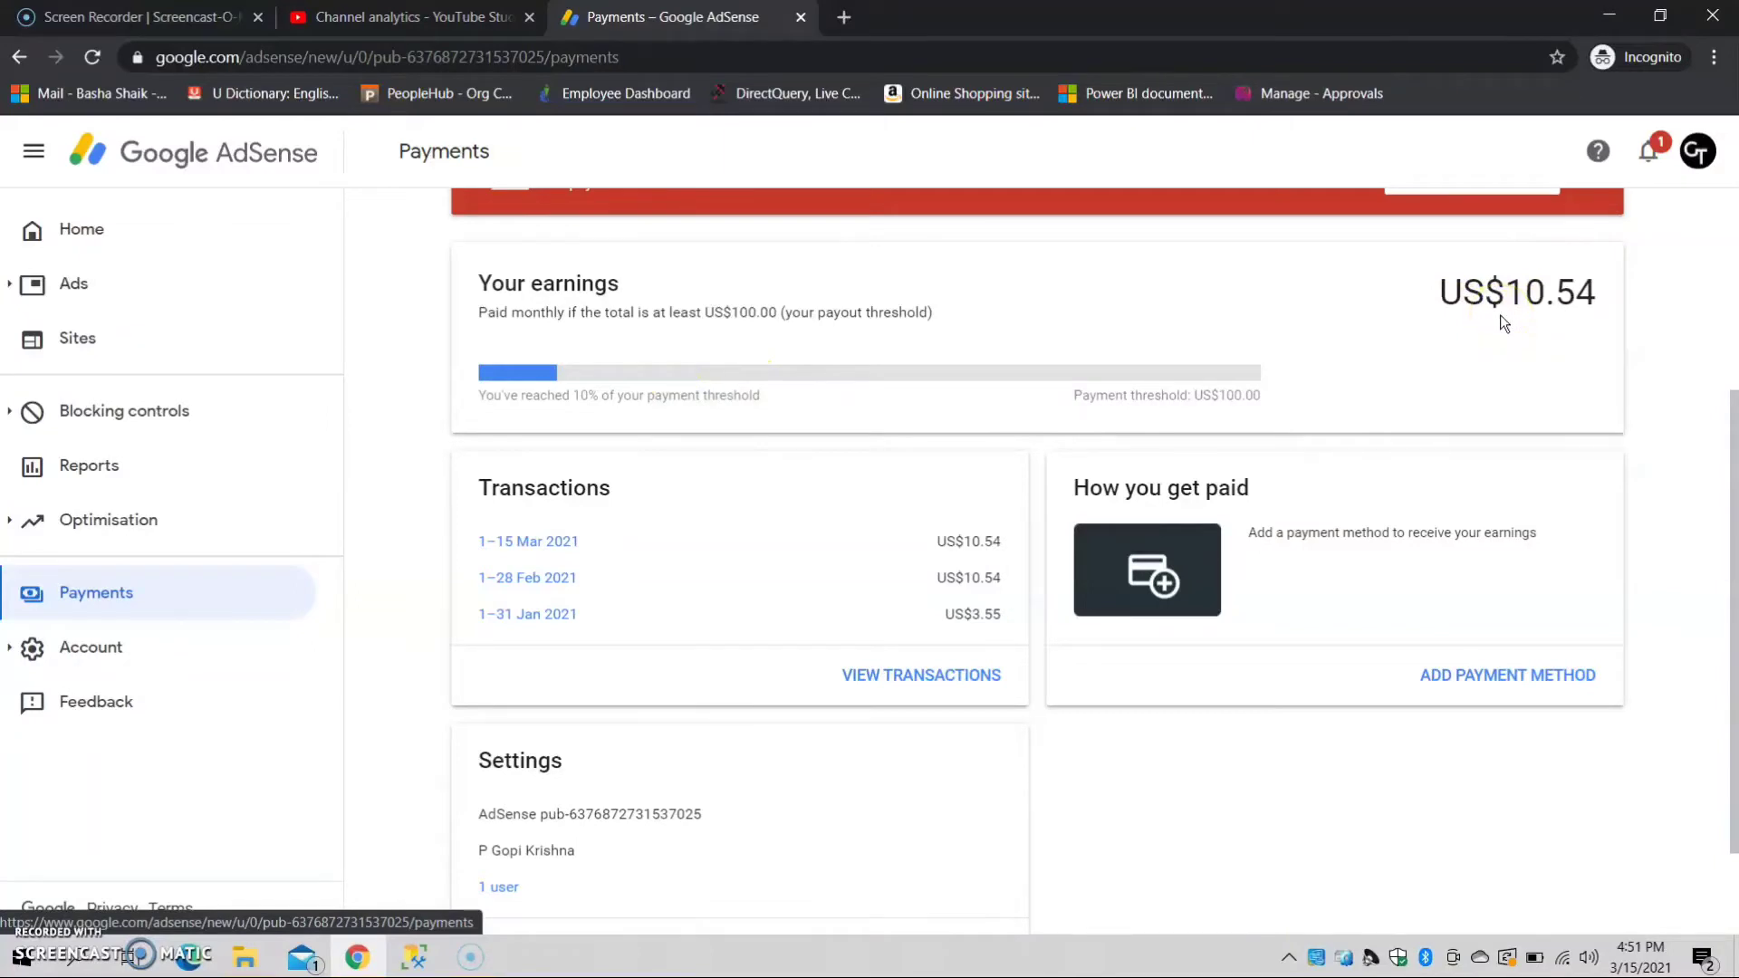
pyautogui.moveTo(1463, 424)
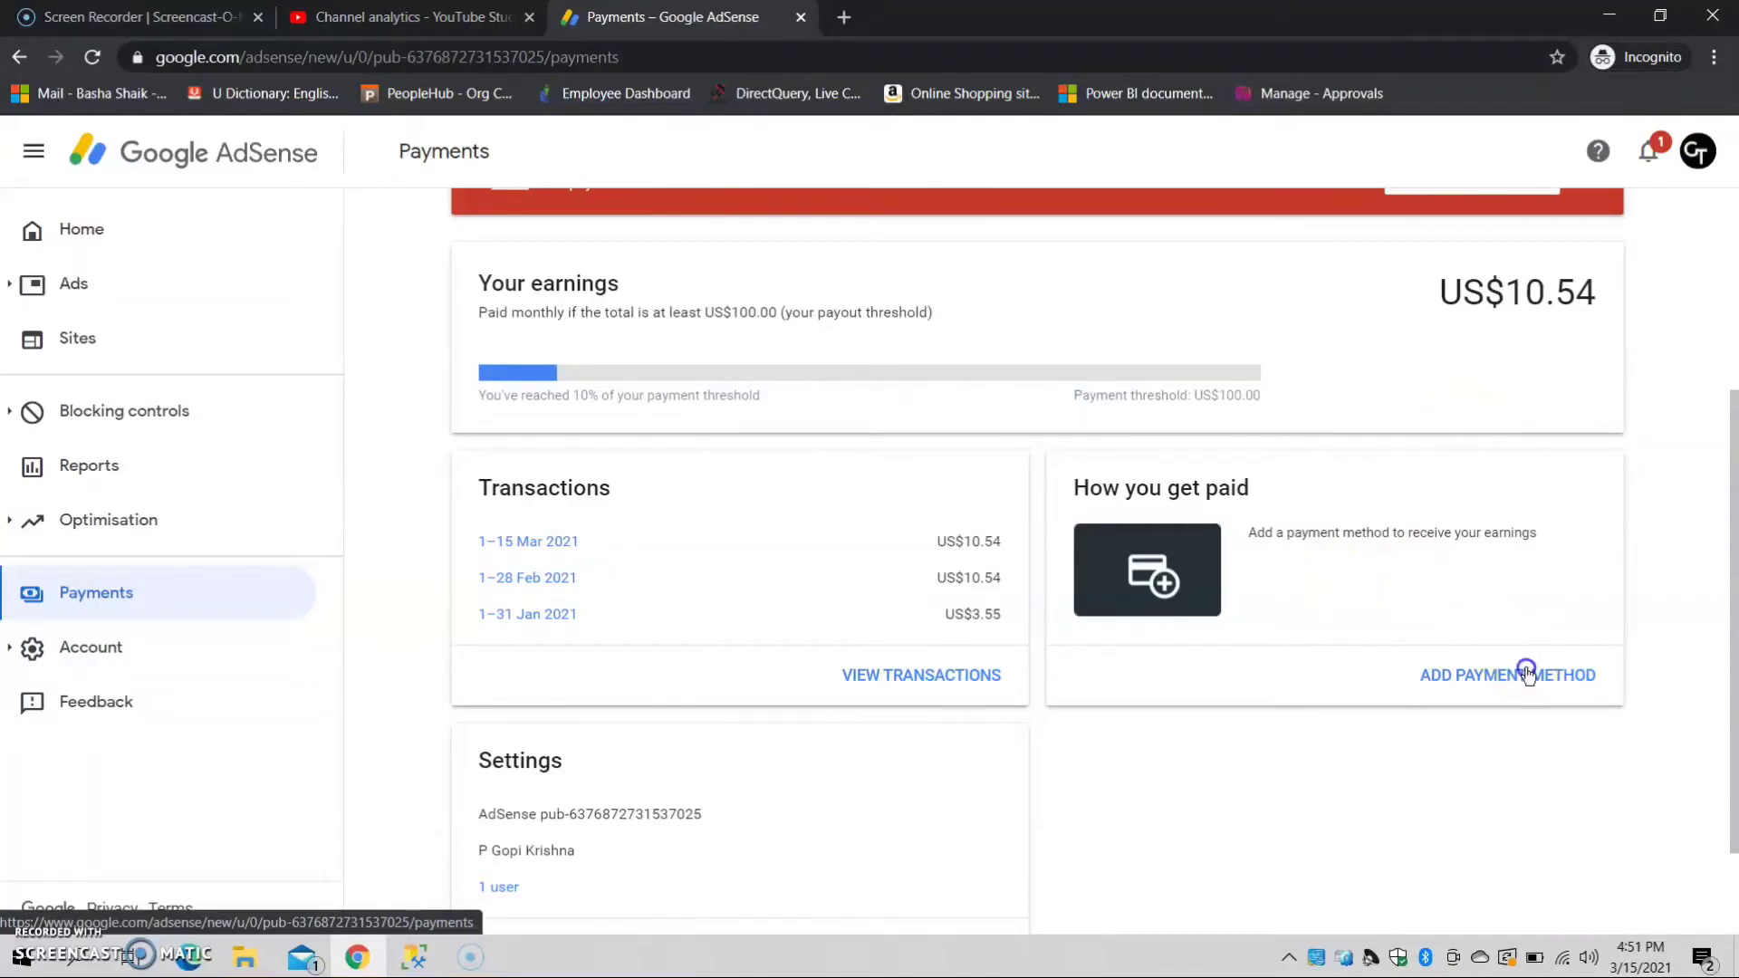
pyautogui.click(1507, 673)
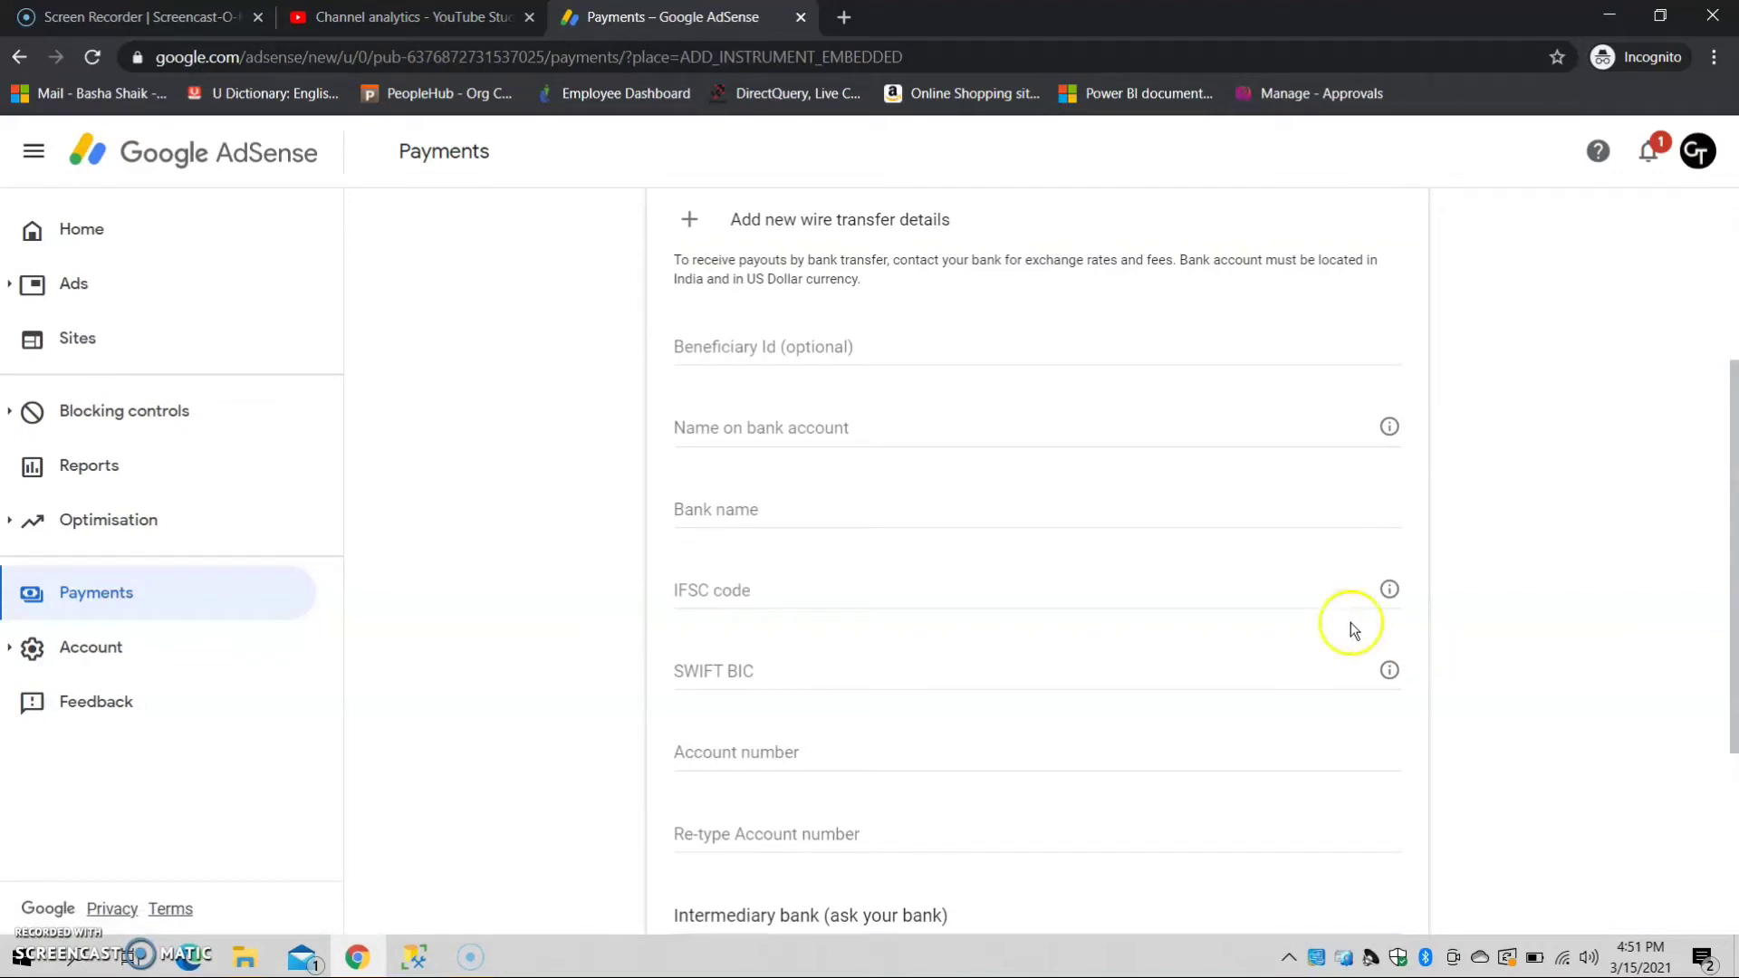
# - Scroll through the empty Add new wire transfer details form and its SWIFT BIC explanation
pyautogui.scroll(-3)
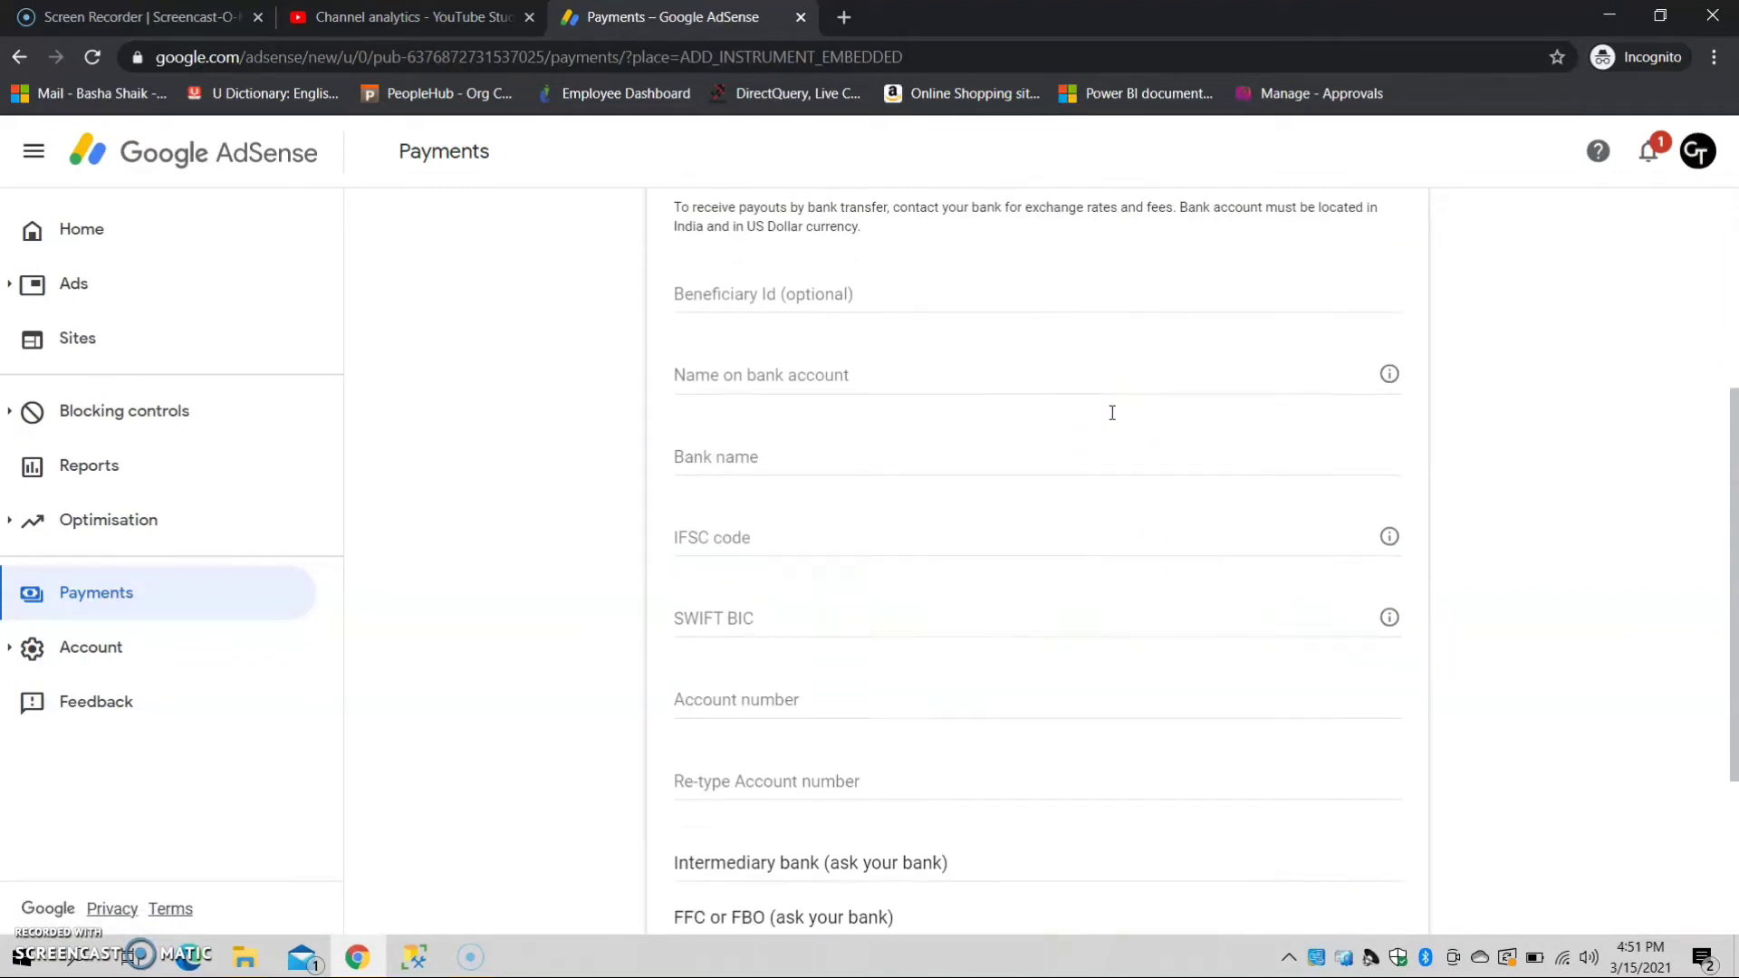
pyautogui.scroll(-3)
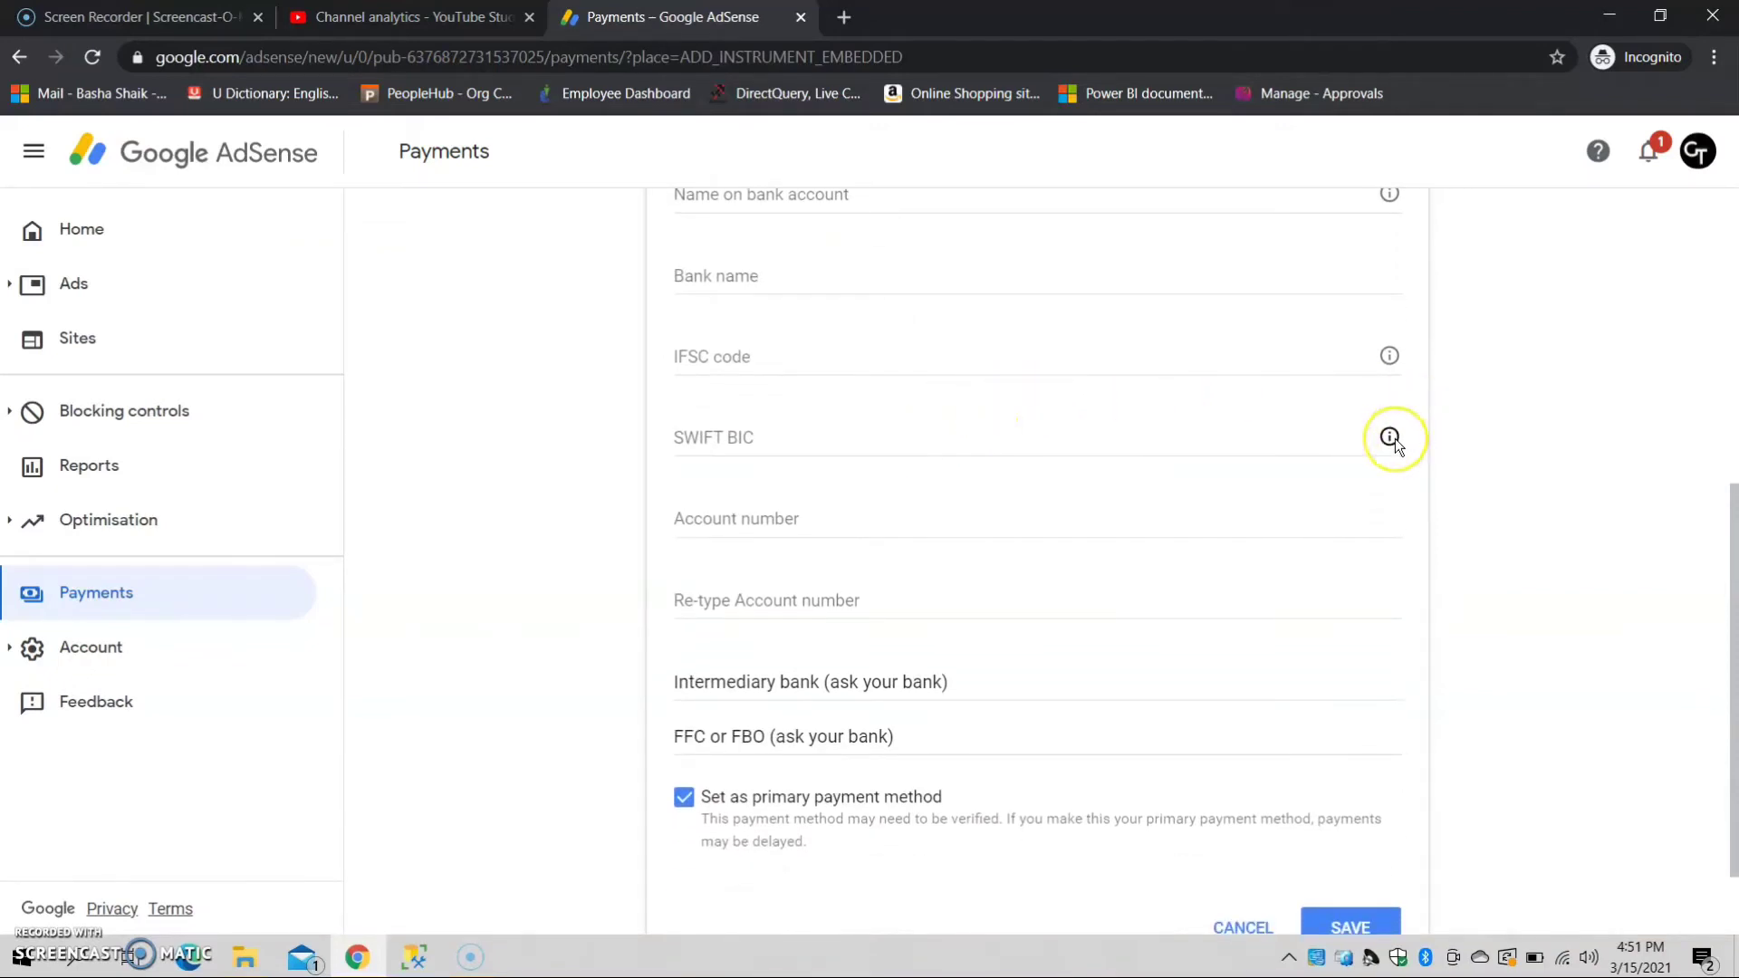
pyautogui.moveTo(1389, 437)
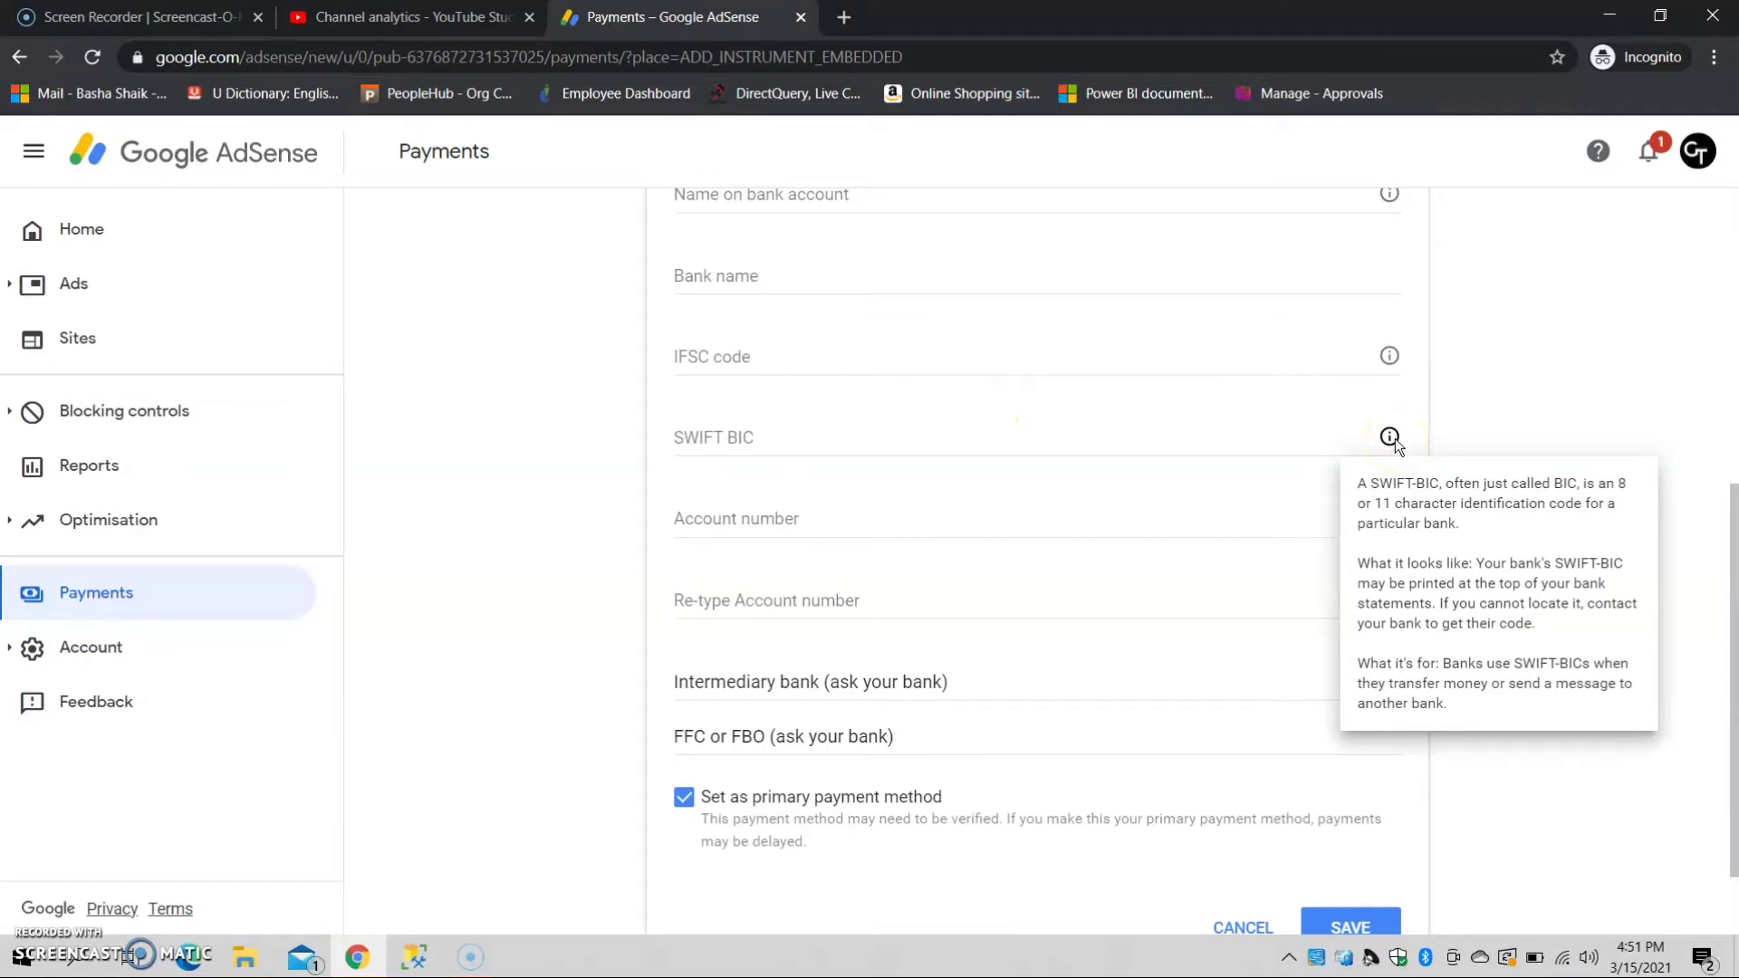
pyautogui.moveTo(966, 560)
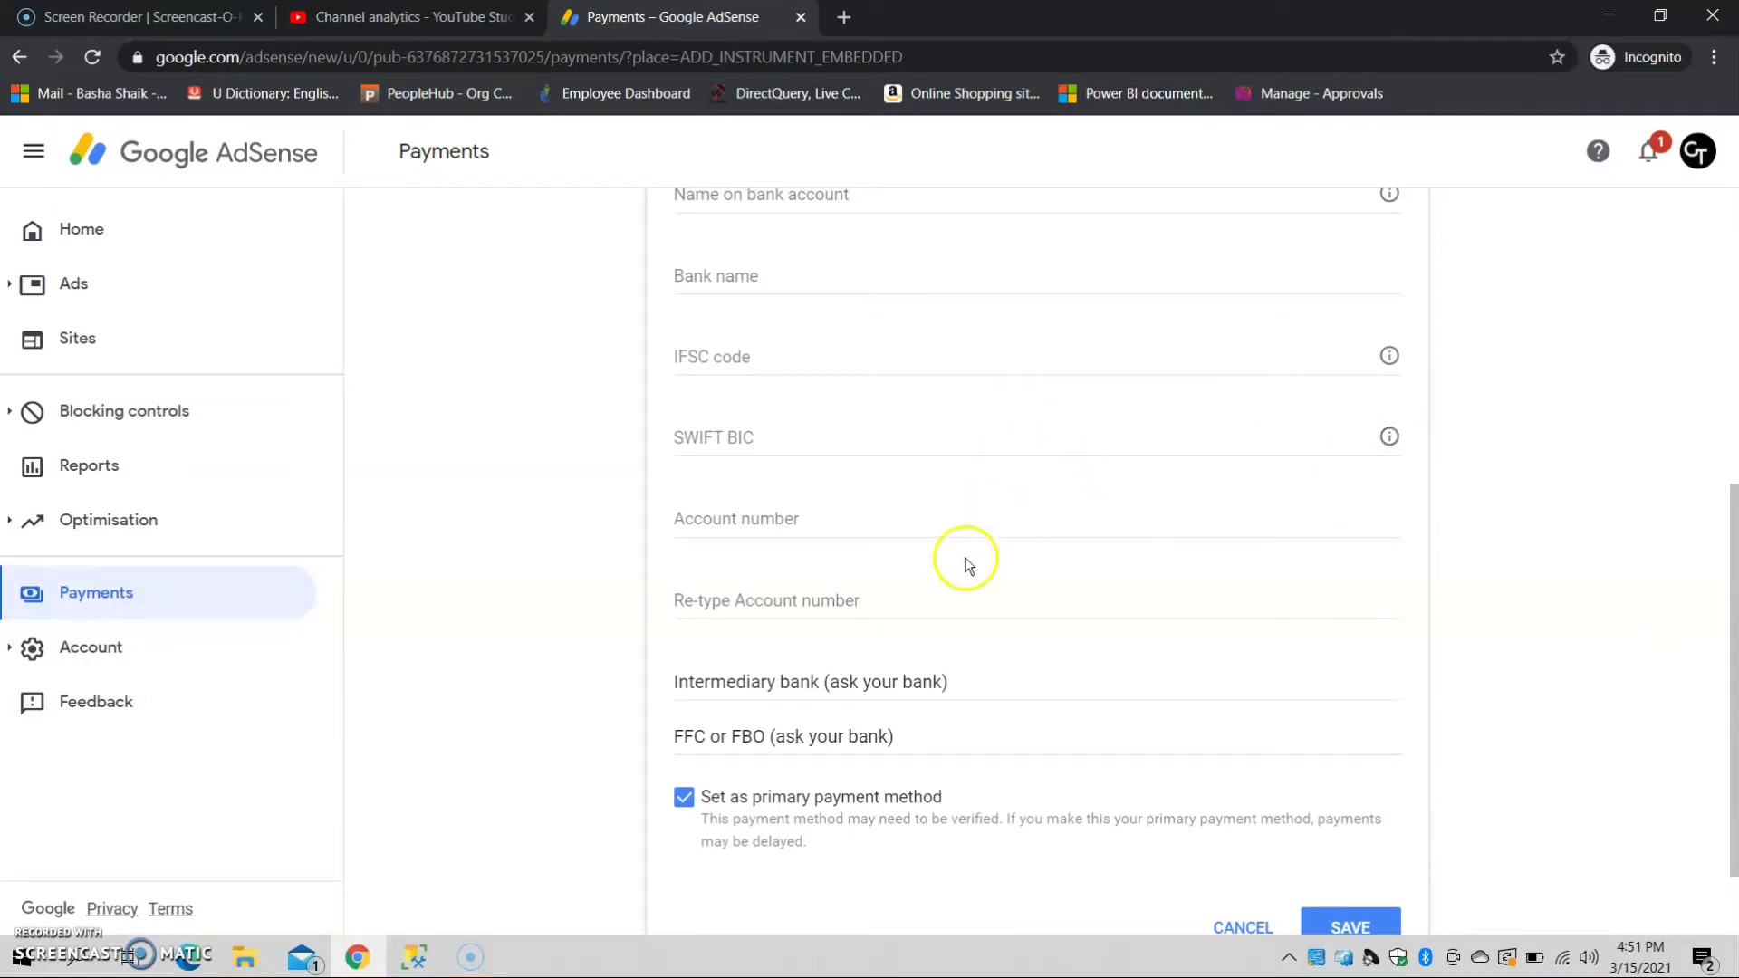
pyautogui.moveTo(986, 649)
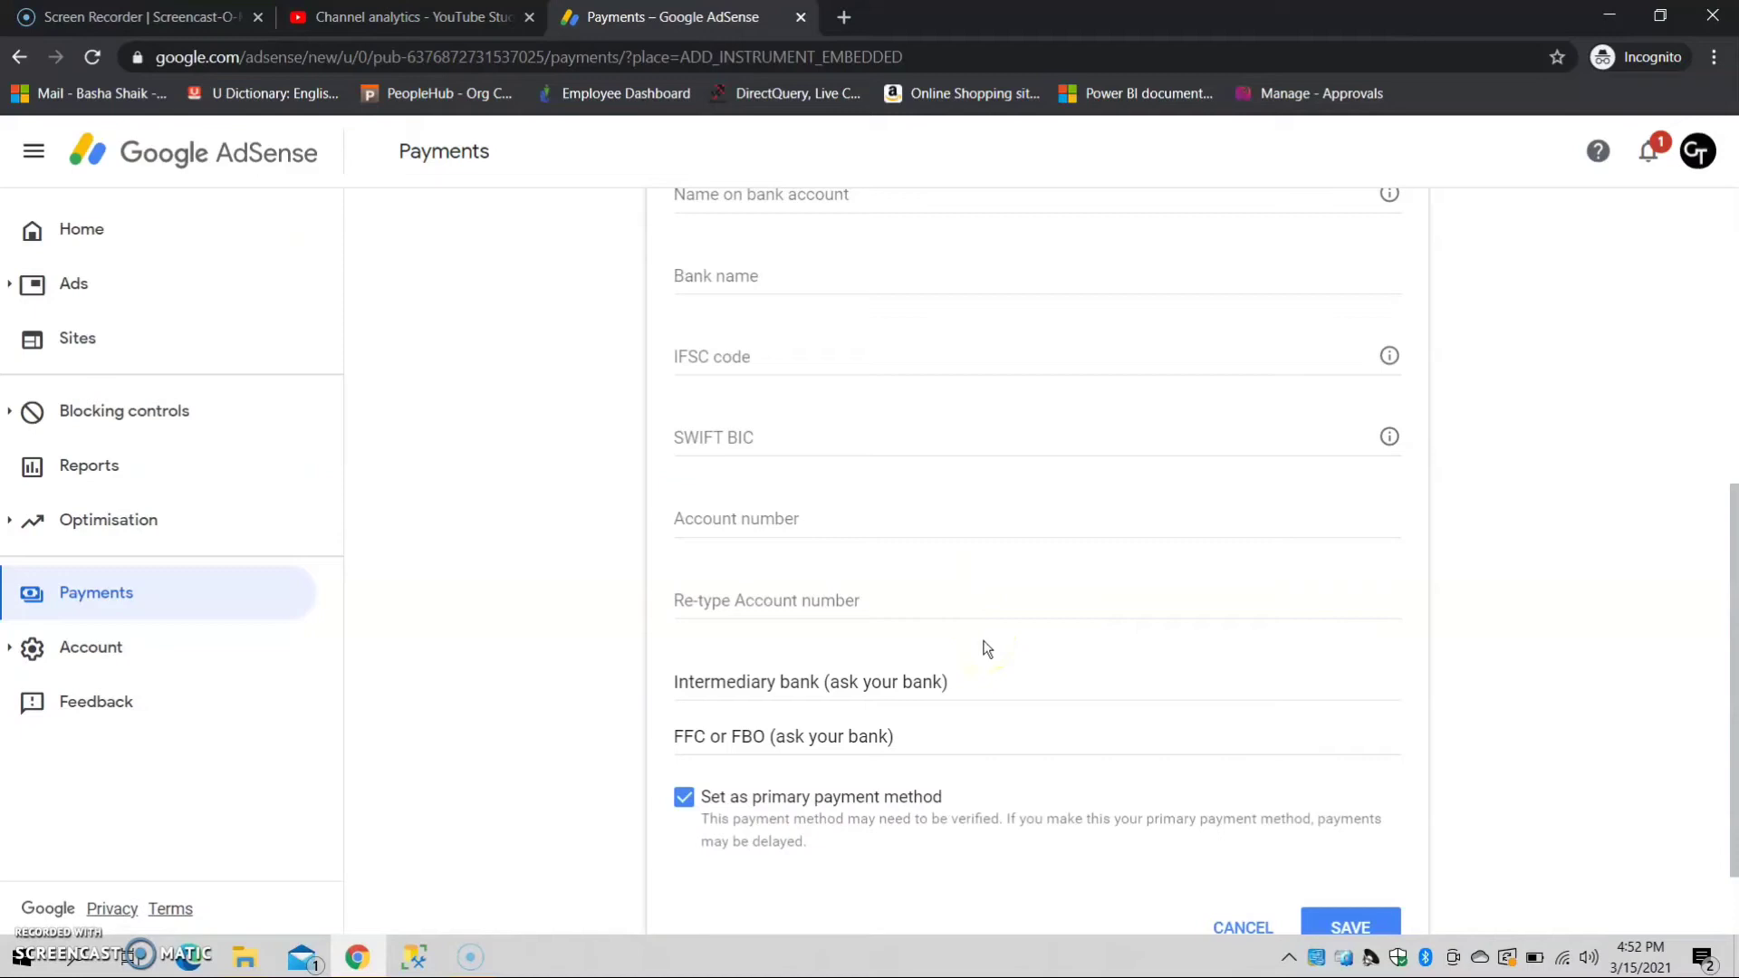
pyautogui.scroll(-3)
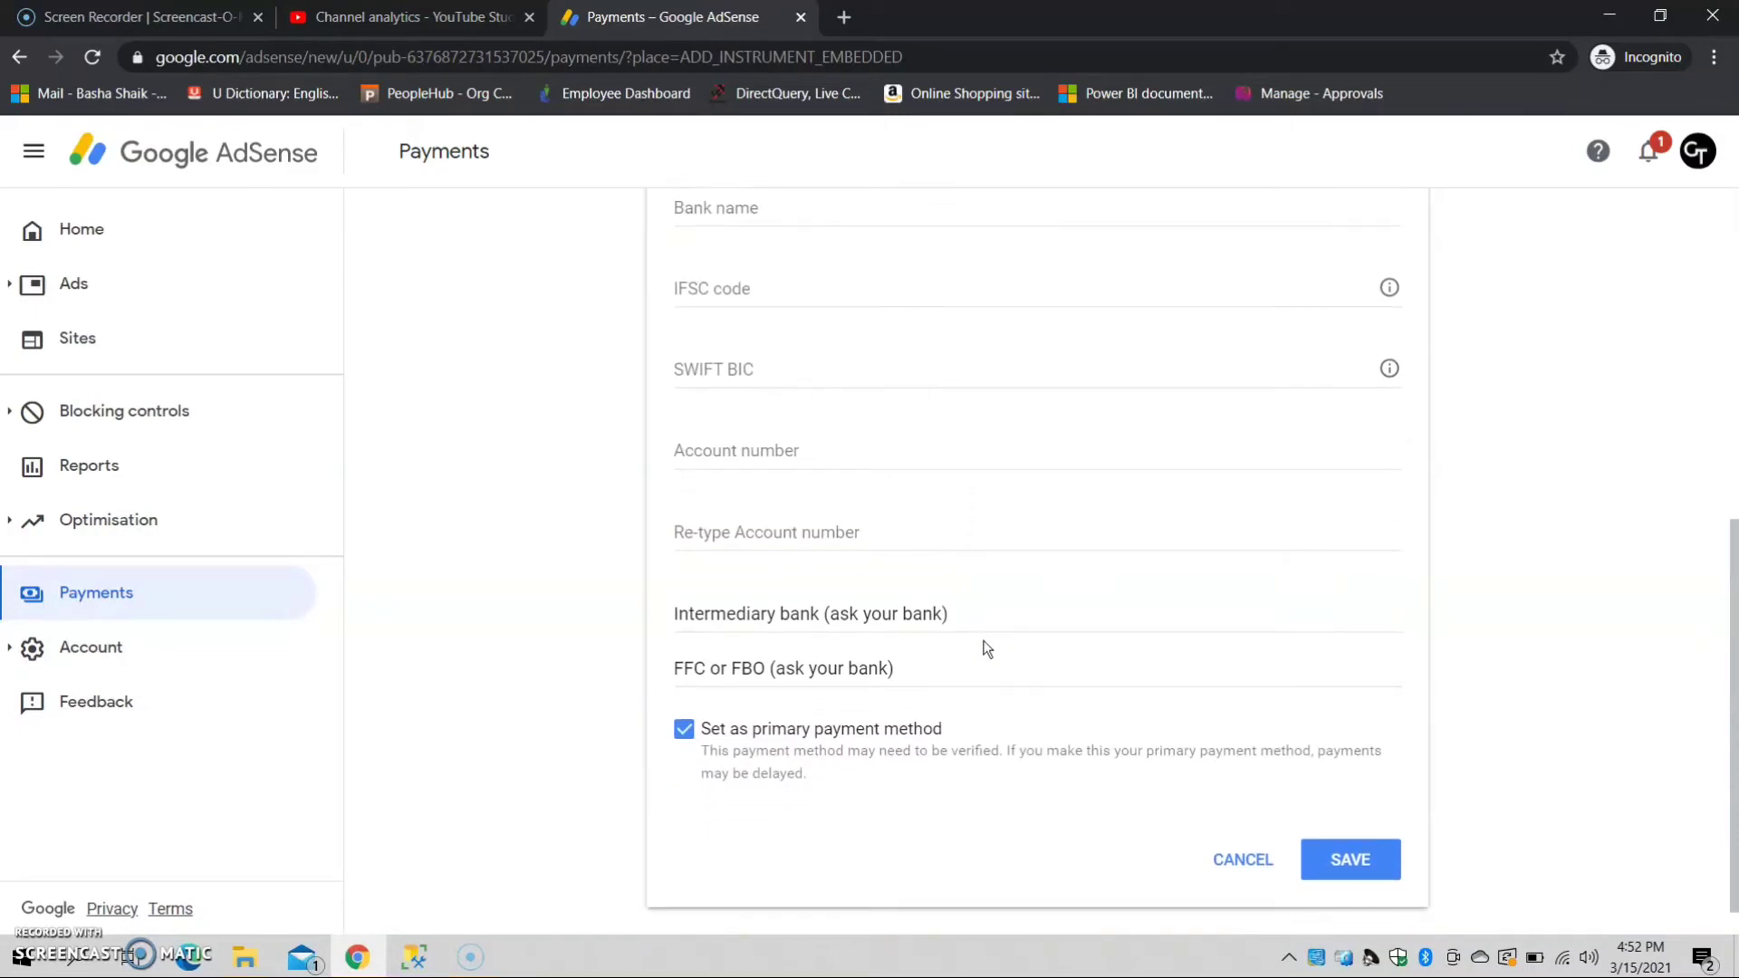